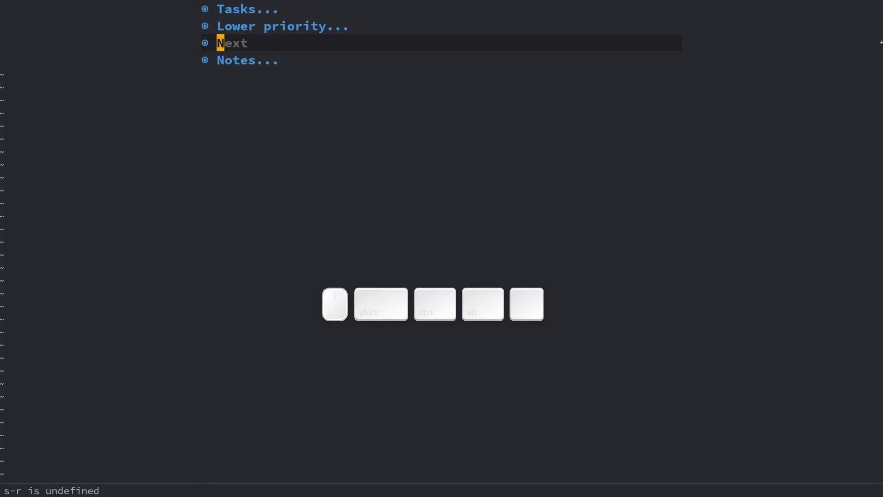
- Split notes.org into three windows and move the Articles window to the top
key("k")
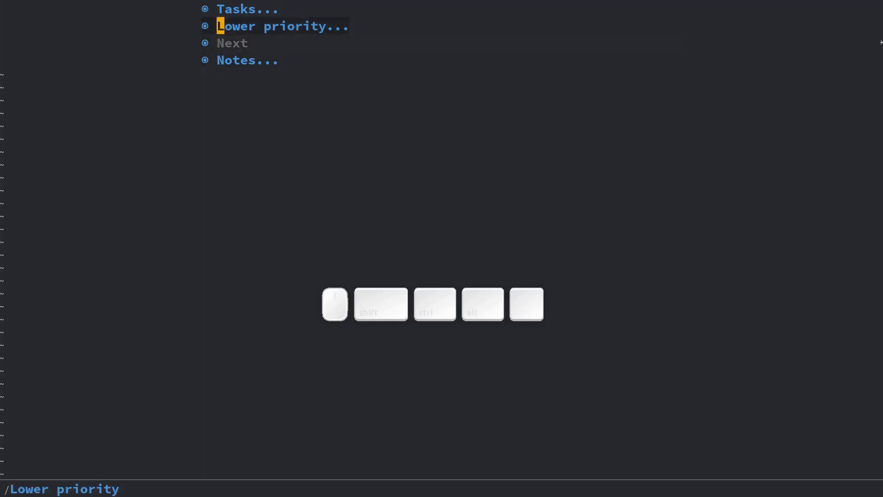
key("space")
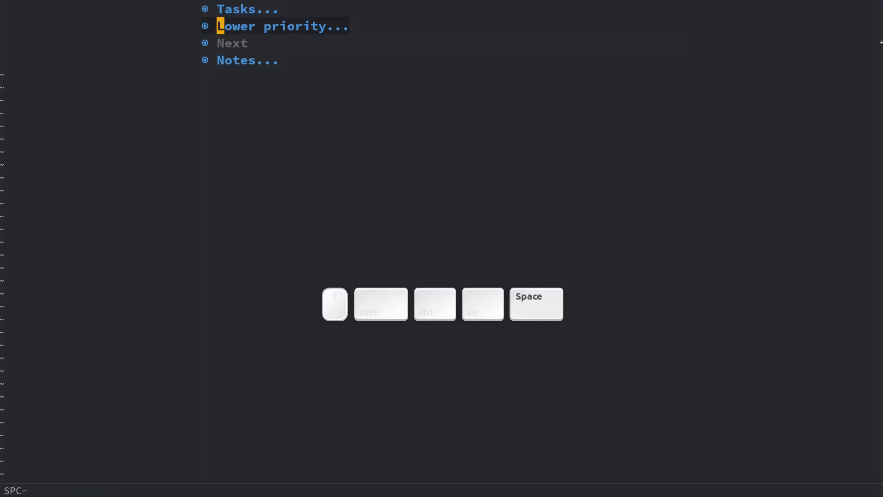
key("v")
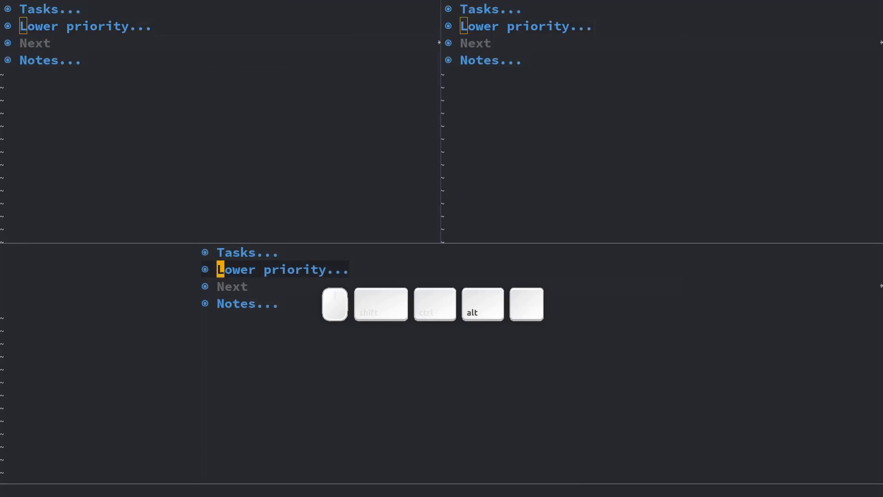
key("alt")
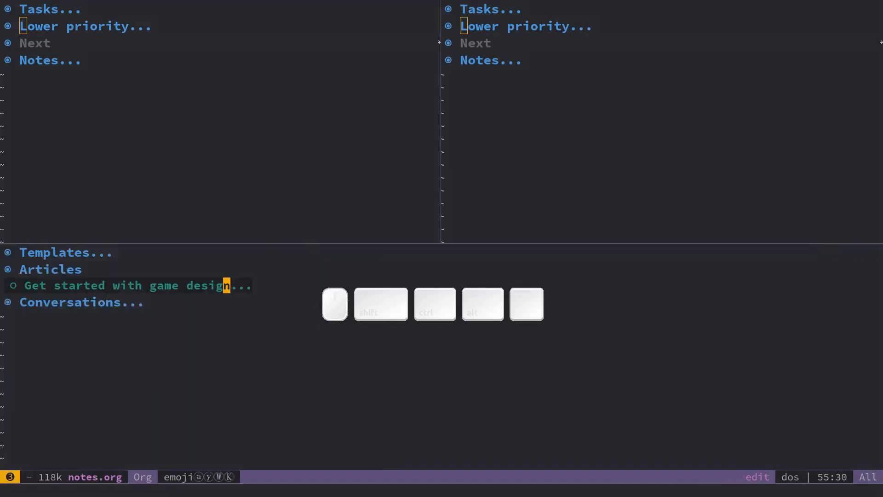
key("space")
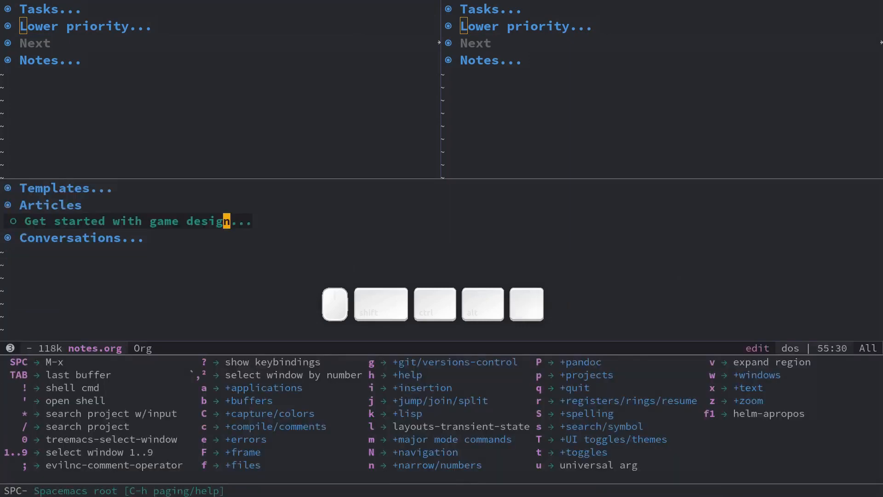
key("w")
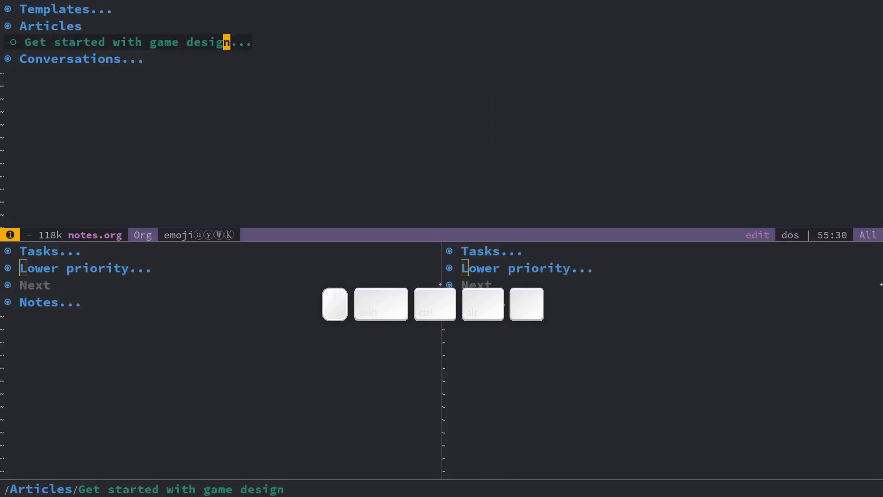
- Move the Articles window below the two Tasks windows and center its text
key("w")
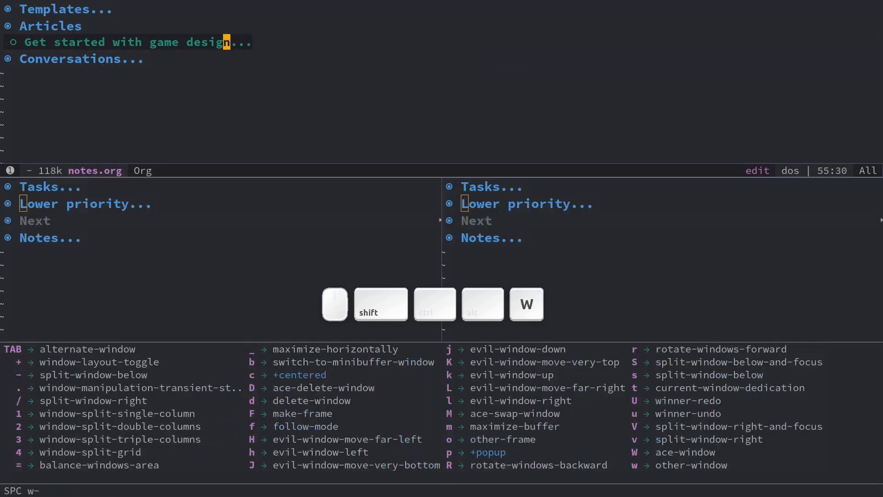
key("W")
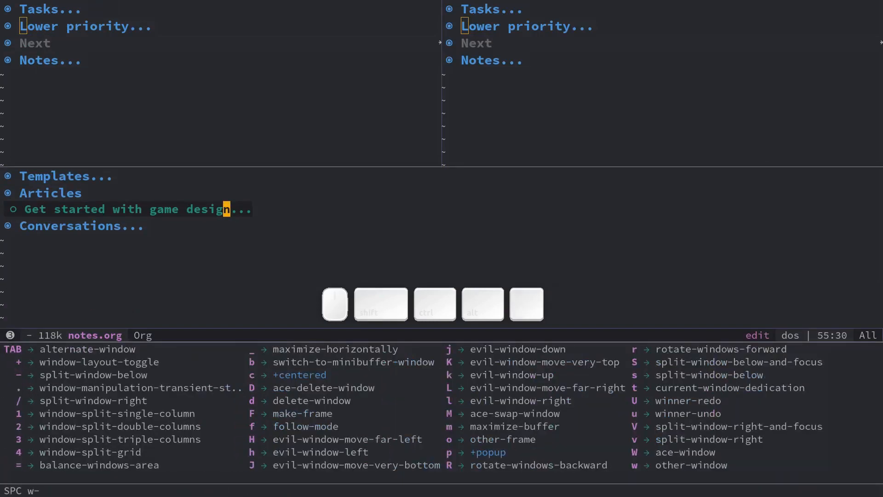
key("c")
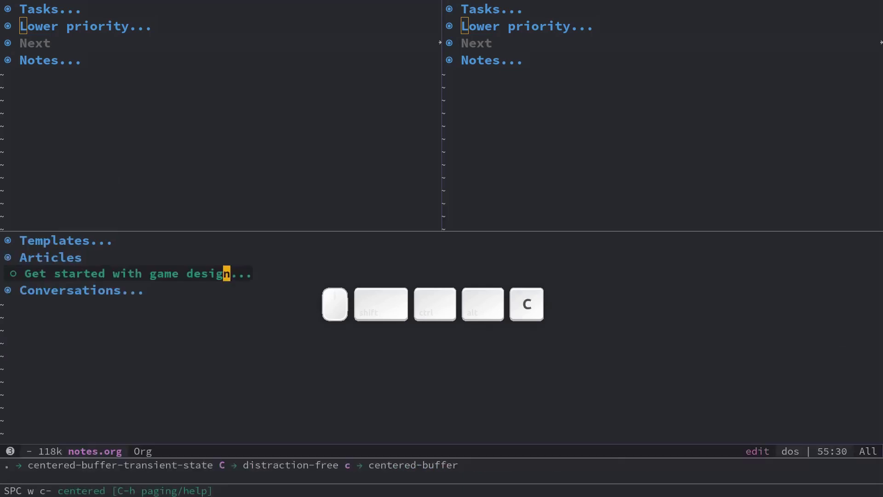
key("w")
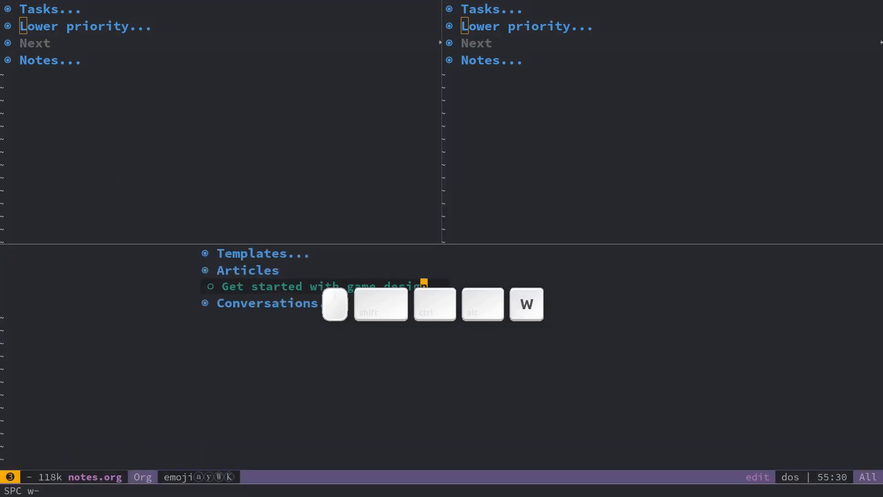
key("w")
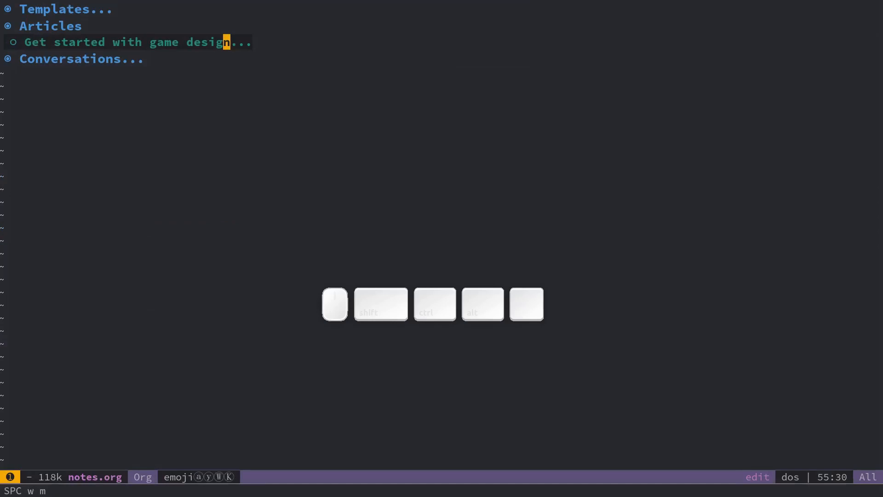
- Toggle the layout, split the Articles window side by side, then close the other windows
key("w")
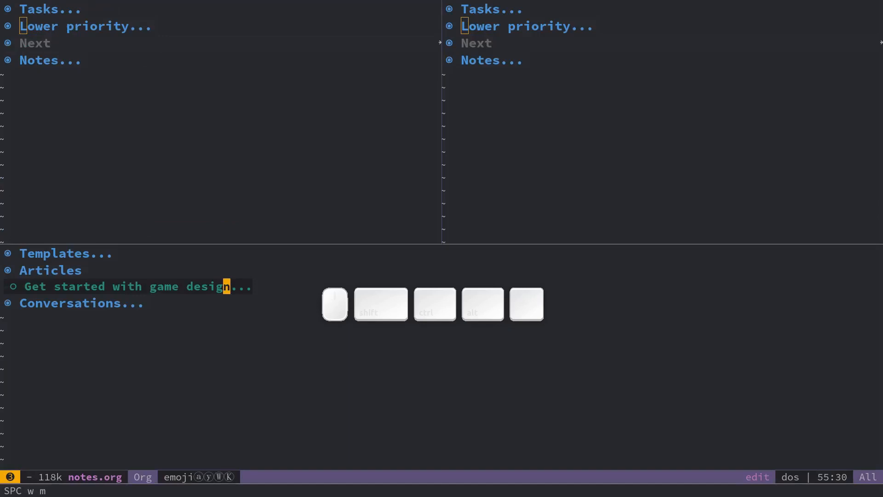
key("space")
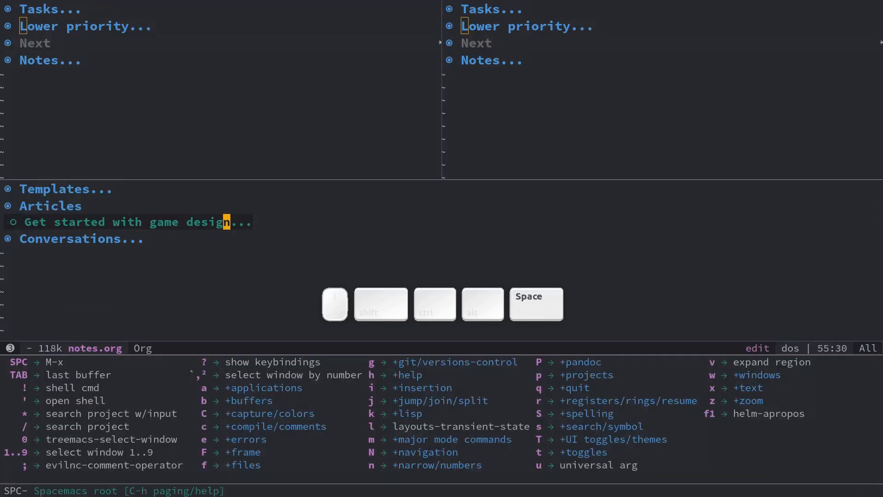
key("w")
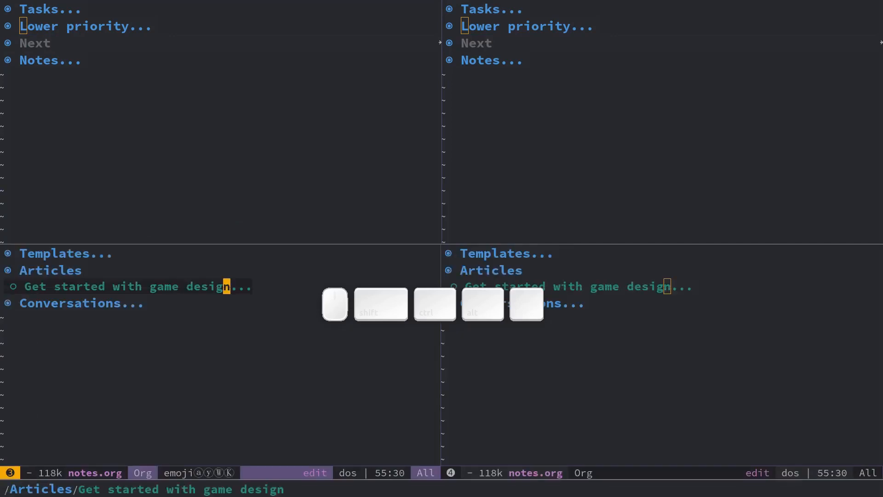
key("space")
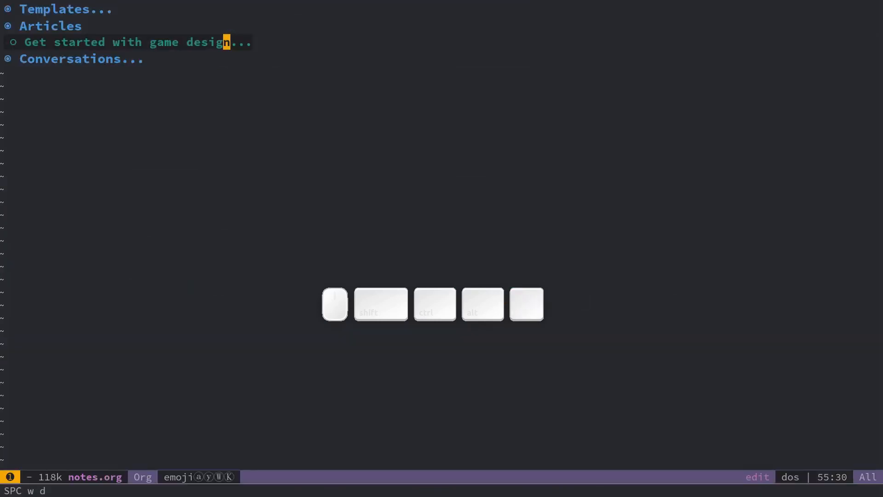
key("s")
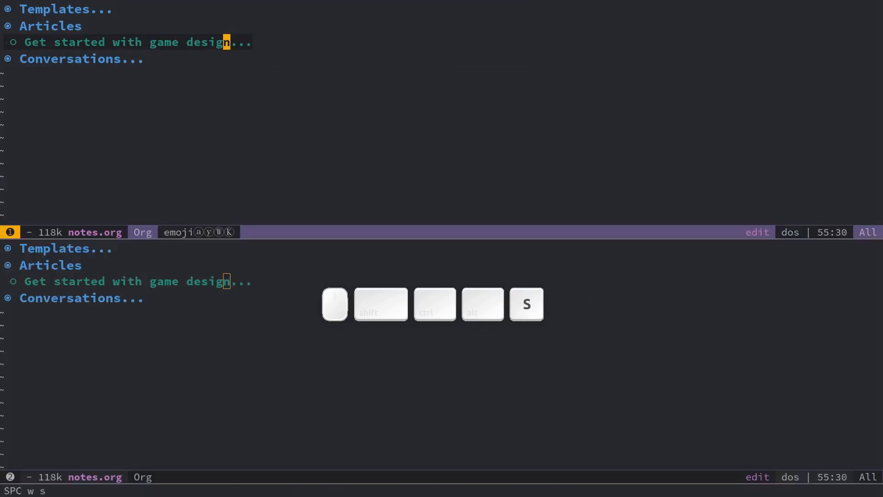
key("s")
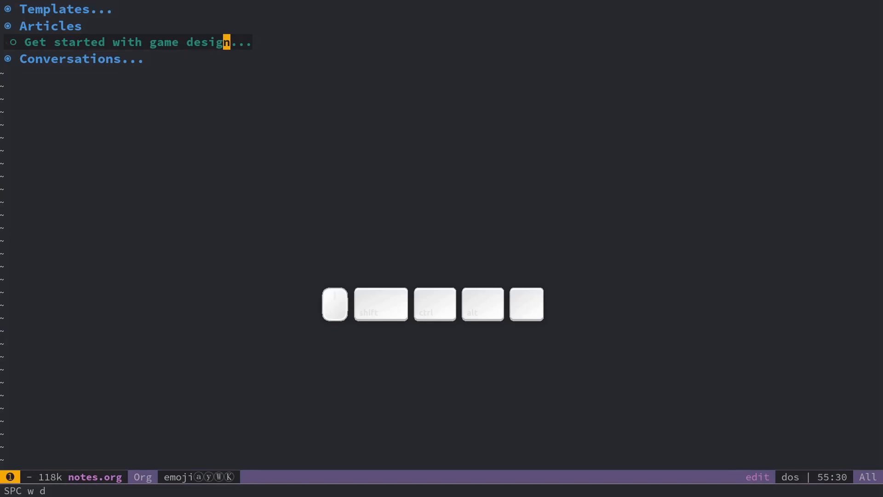
key("space")
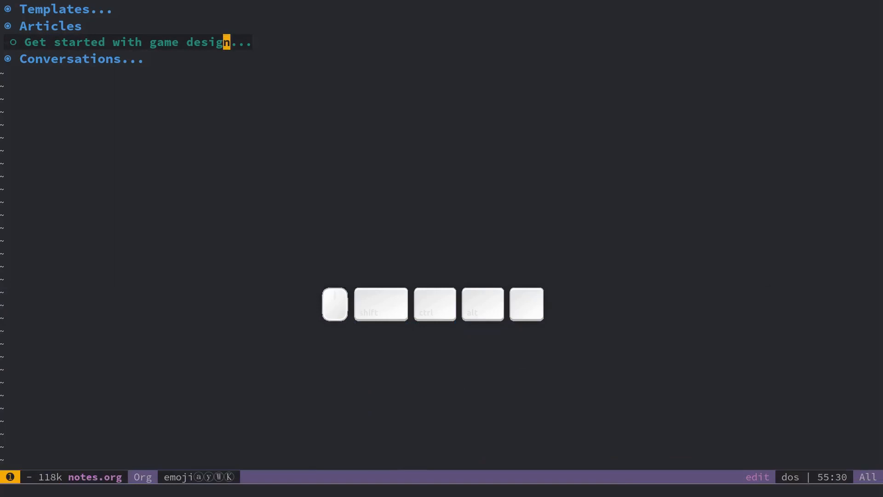
- Split notes.org side by side and switch focus between windows 1 and 2
key("F9")
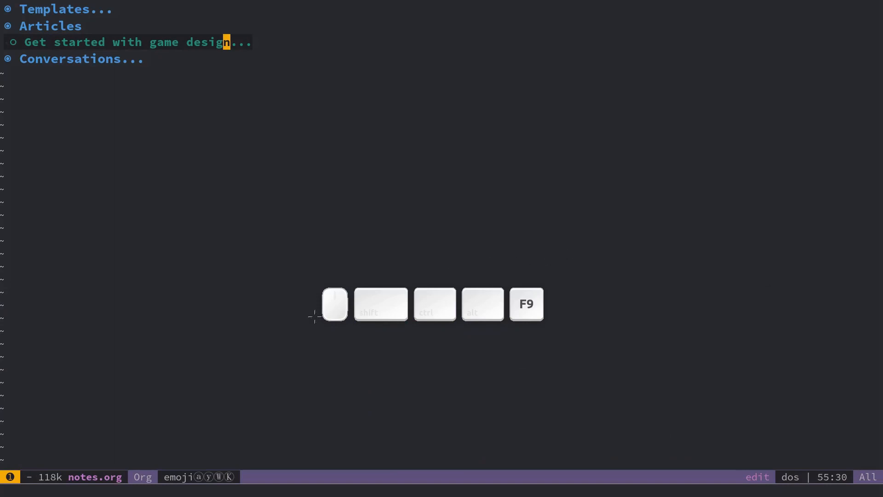
key("F9")
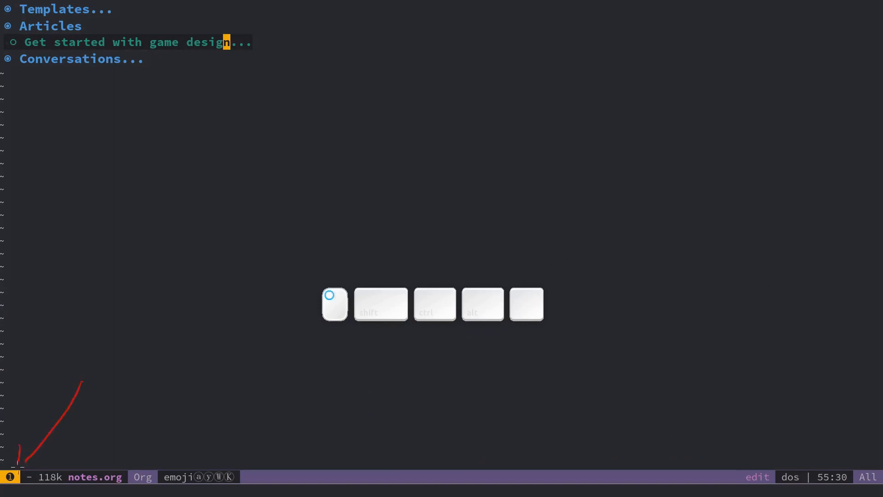
mouse_move(82, 437)
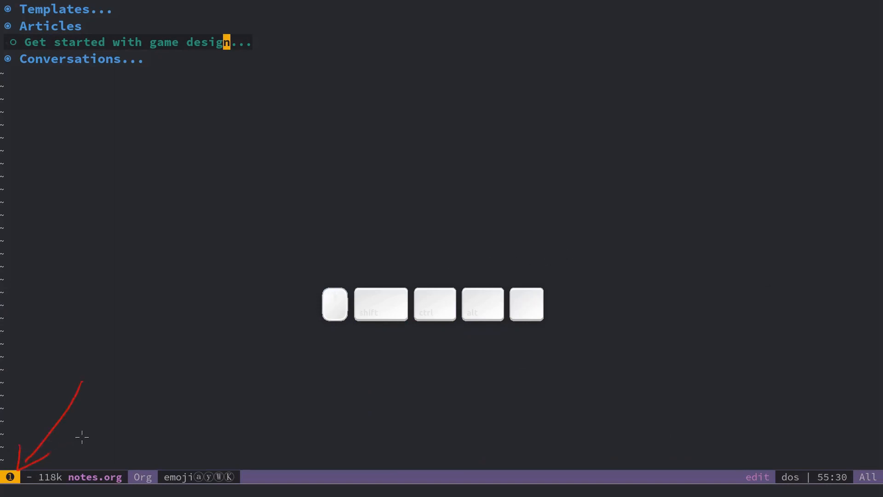
key("ctrl+w")
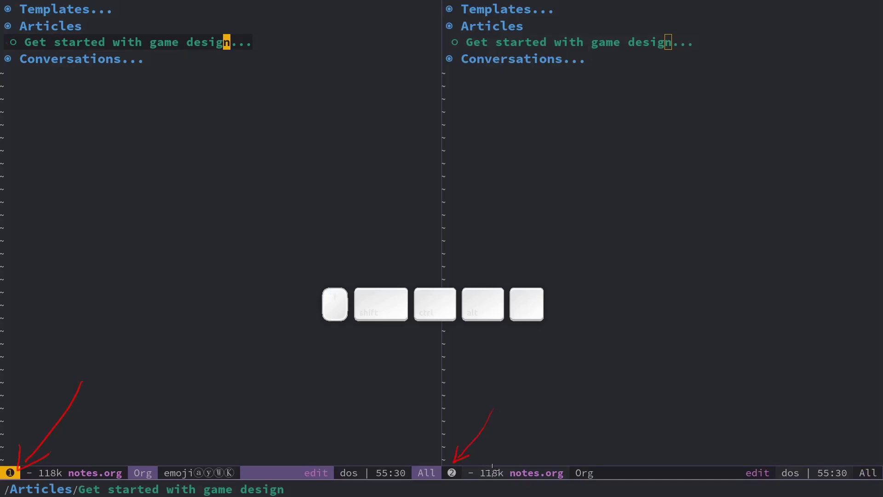
mouse_move(492, 466)
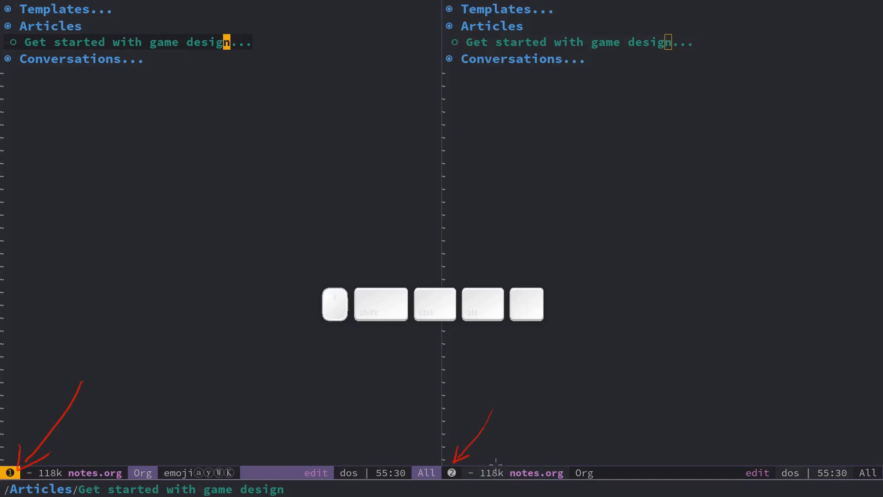
key("alt+1")
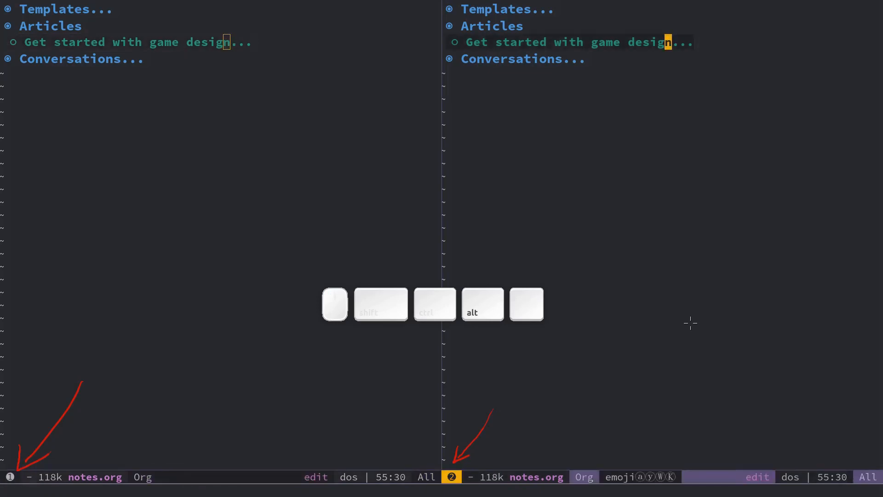
key("2")
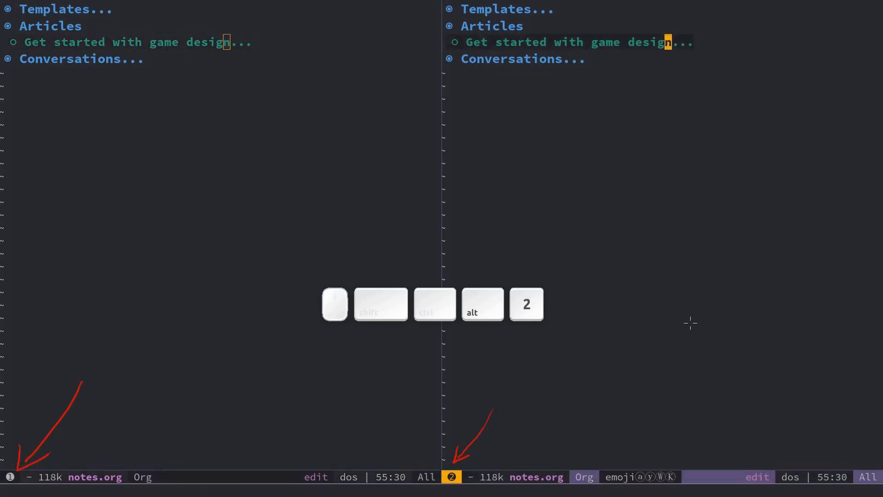
key("alt+2")
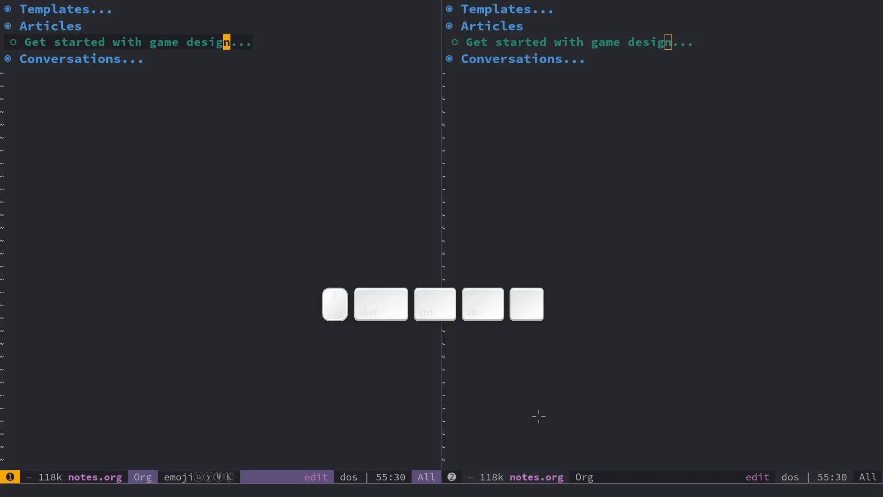
- Show notes.org in two side-by-side windows and label them for closing one
key("w")
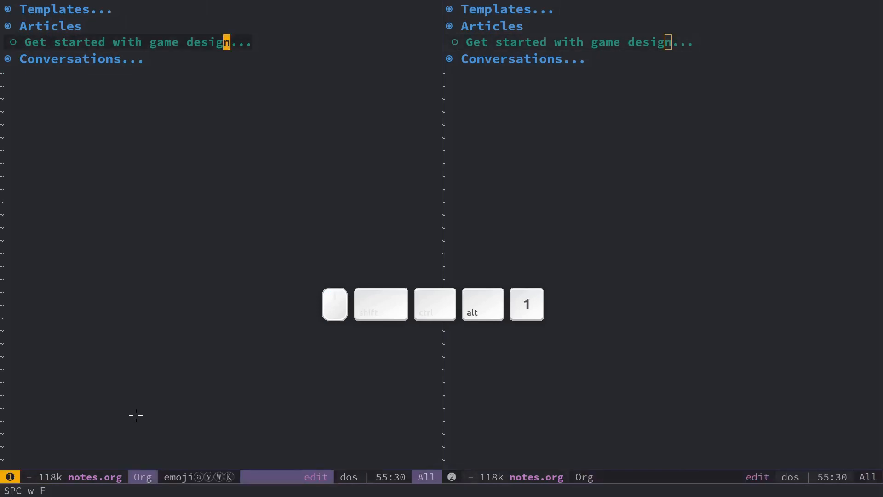
key("1")
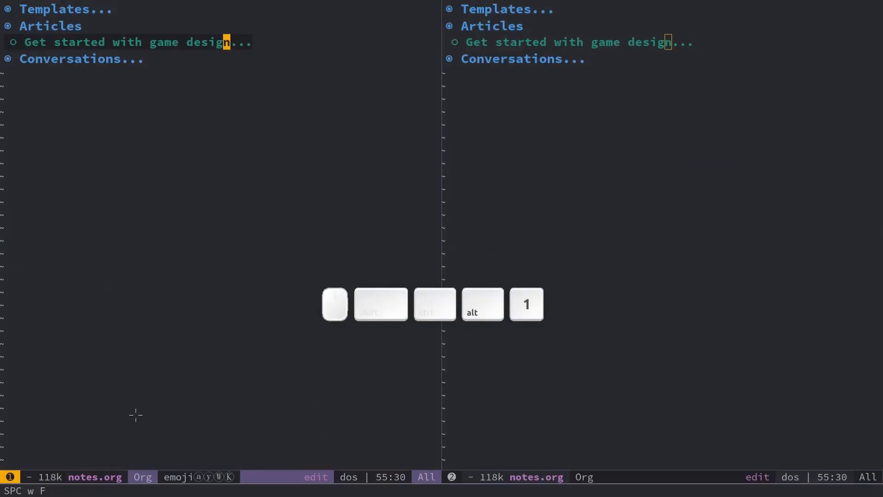
key("1")
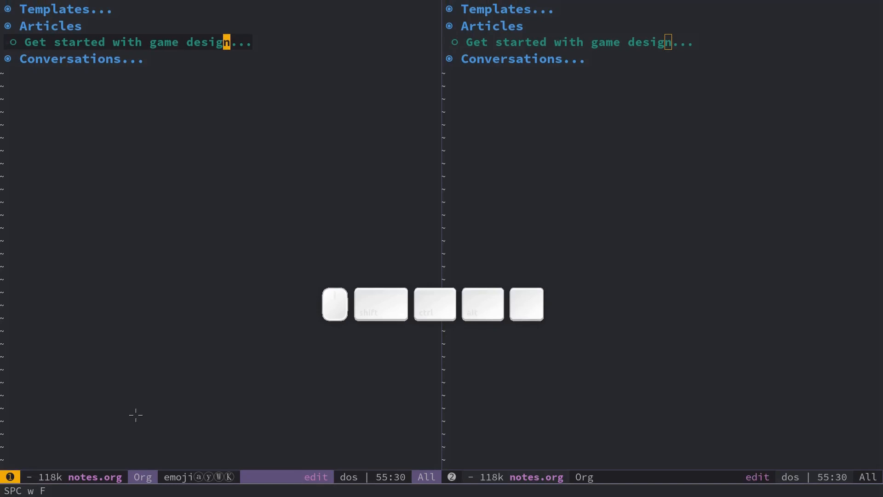
key("shift+d")
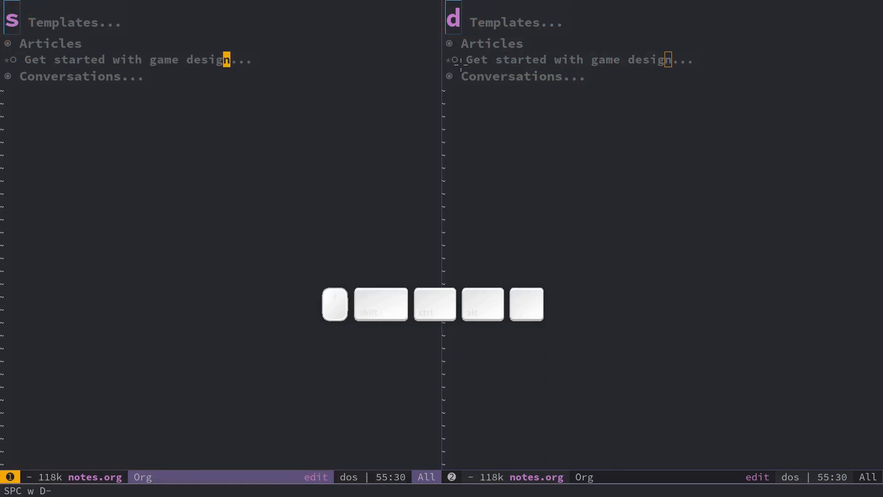
- Close the right-hand window with ace-delete-window, leaving notes.org in one window
key("D")
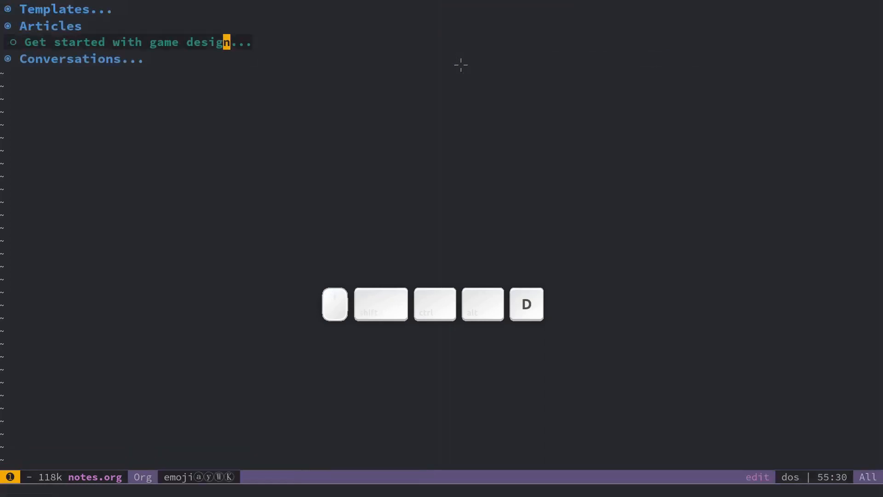
key("d")
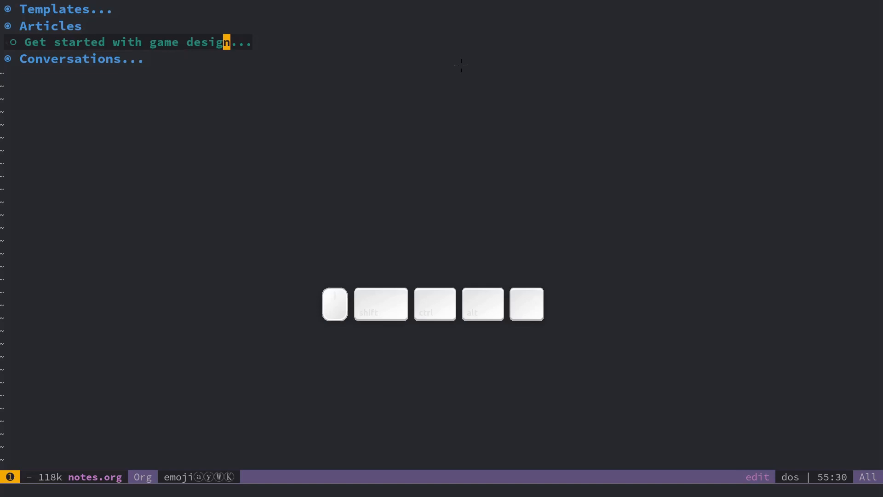
mouse_move(461, 67)
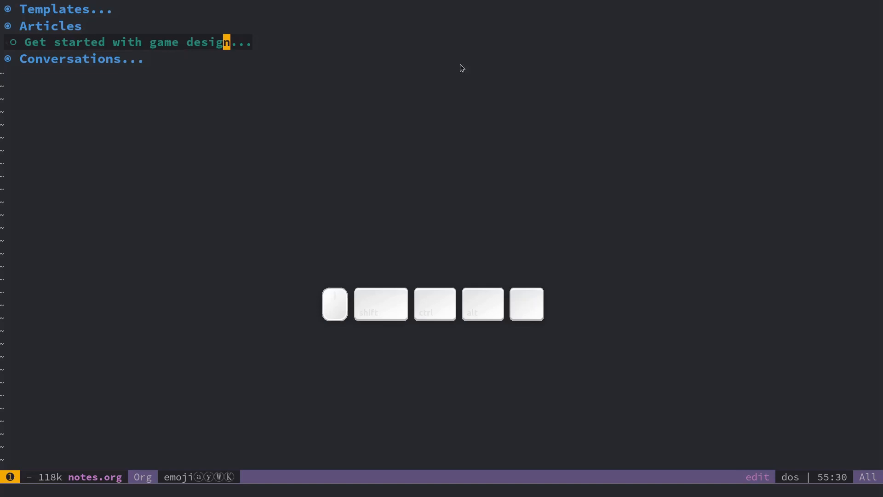
key("space")
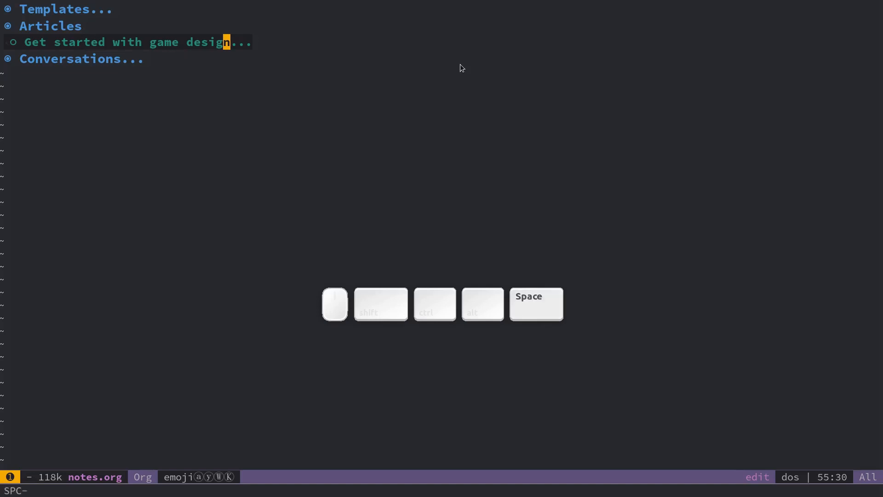
- List project layouts with SPC p l, showing 19 project folders
key("space")
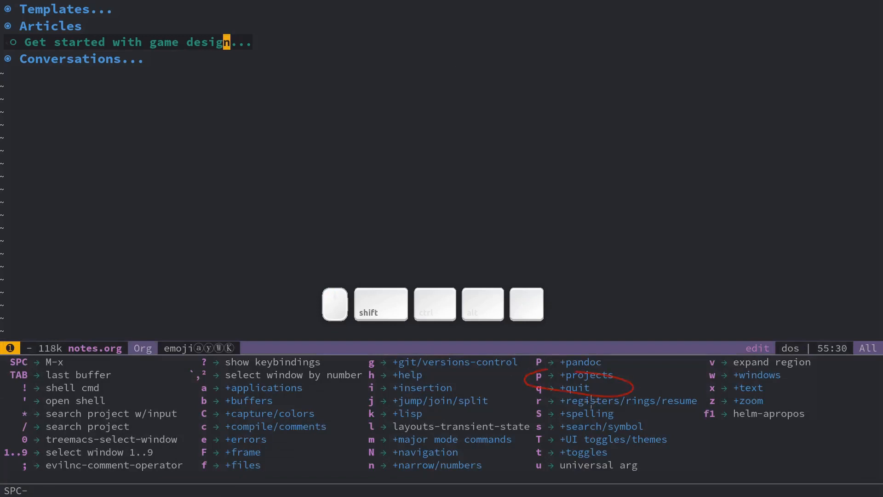
key("p")
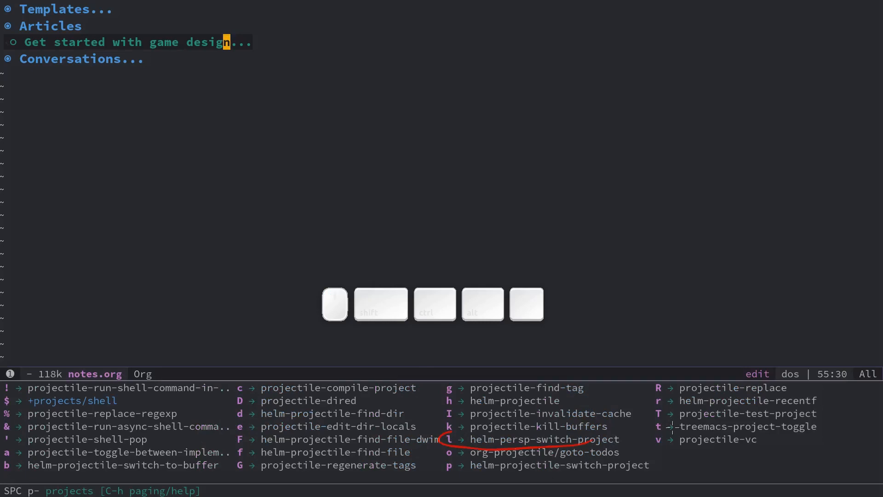
key("l")
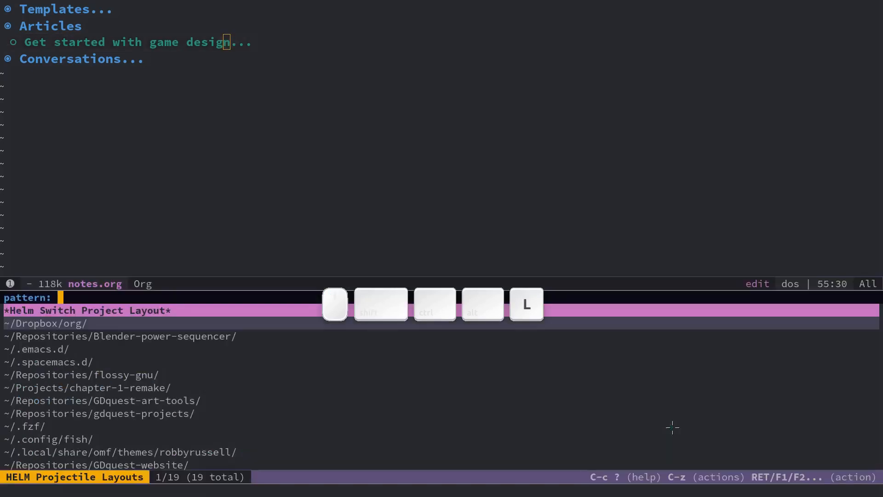
key("l")
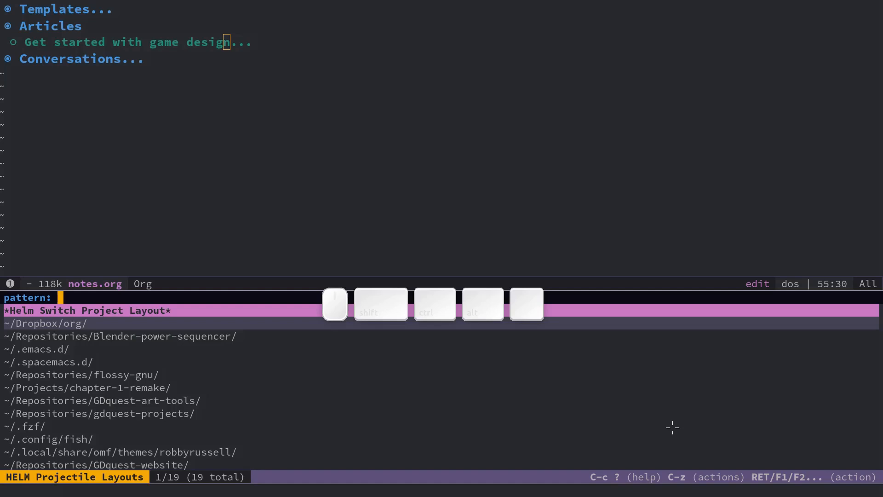
- Filter for 'powe' to open the Blender-power-sequencer layout and navigate crossfade_add.py
type("powe")
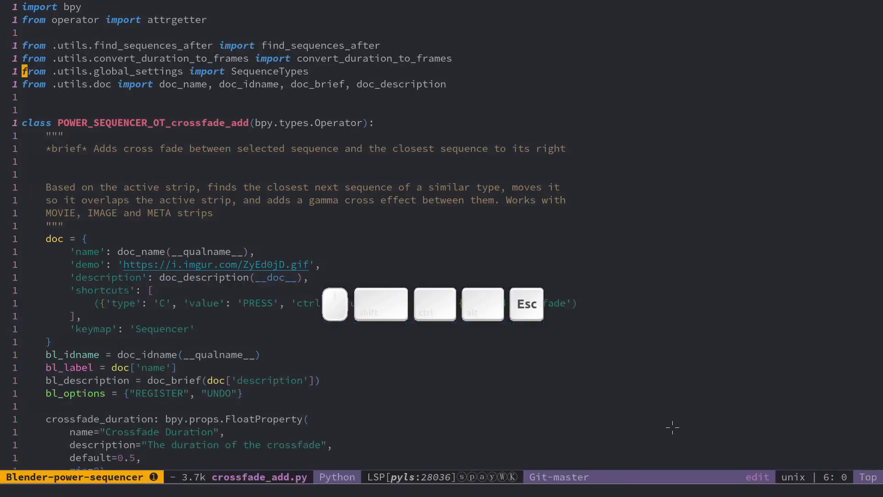
key("Escape")
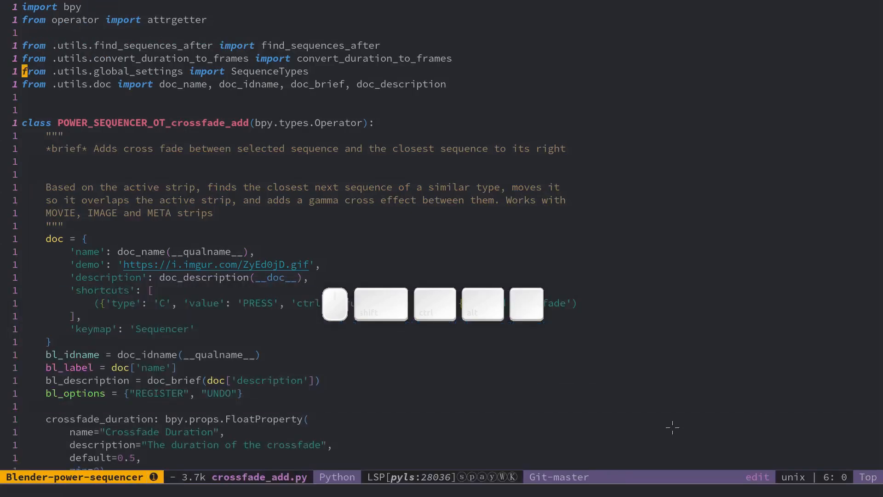
key("k")
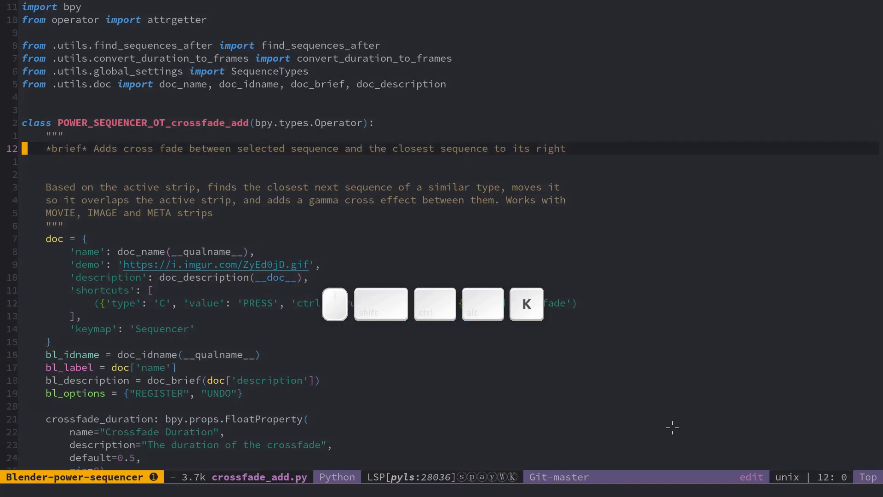
key("k")
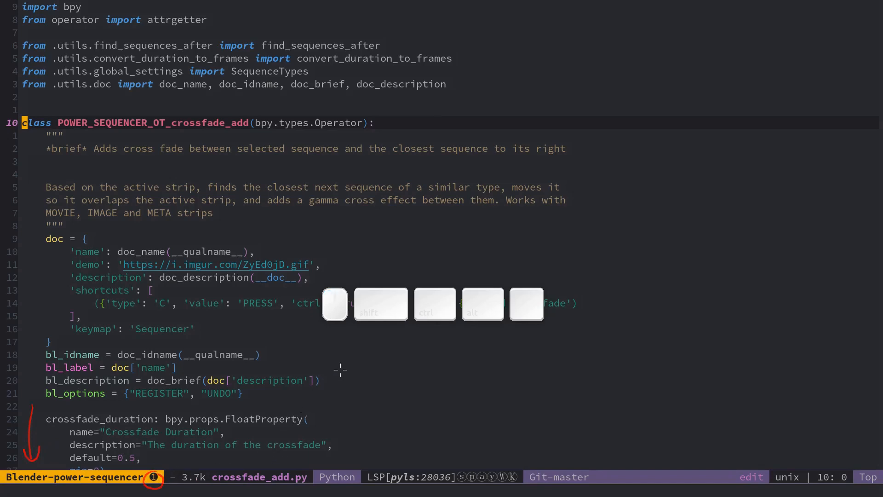
key("shift")
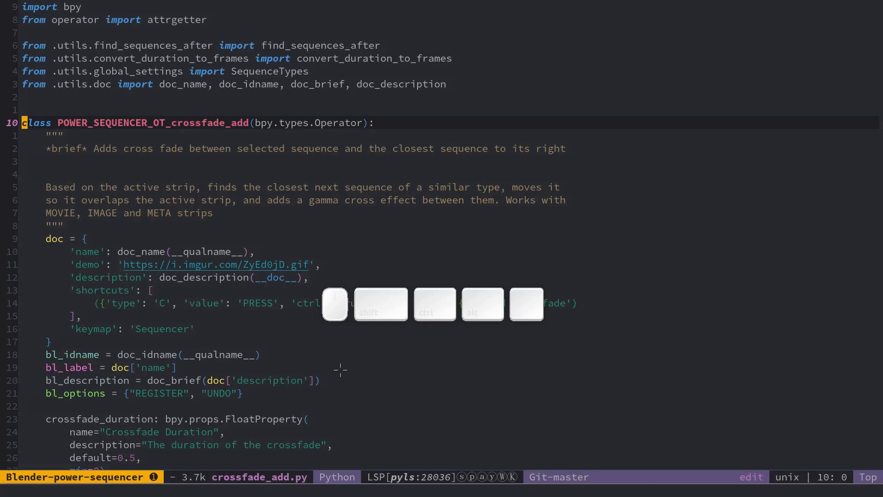
- Split crossfade_add.py side by side, add more splits, then undo back to two windows
key("w")
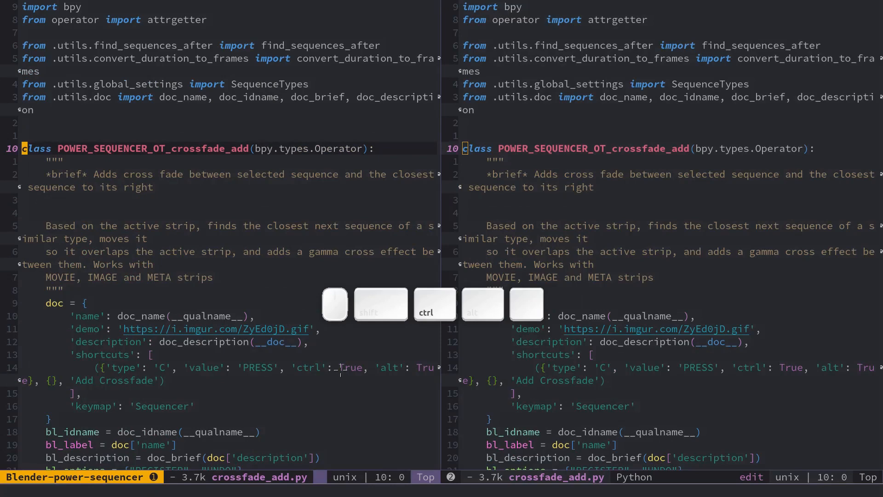
key("ctrl+w")
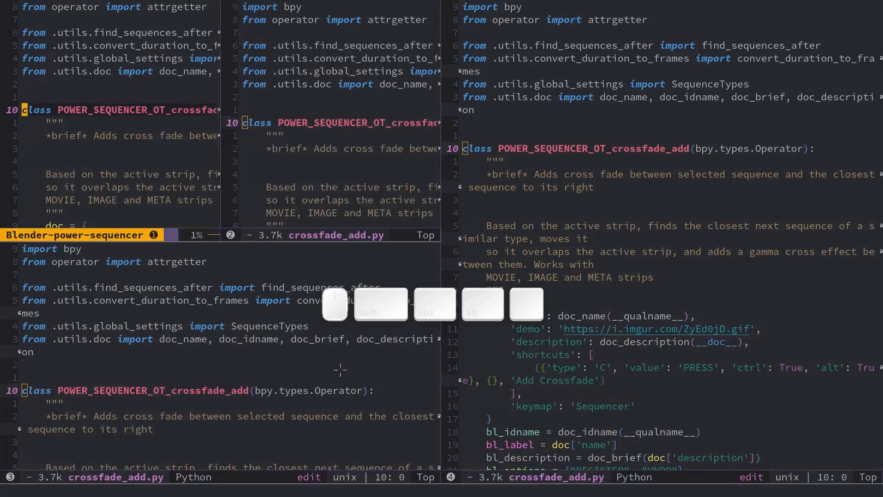
key("d")
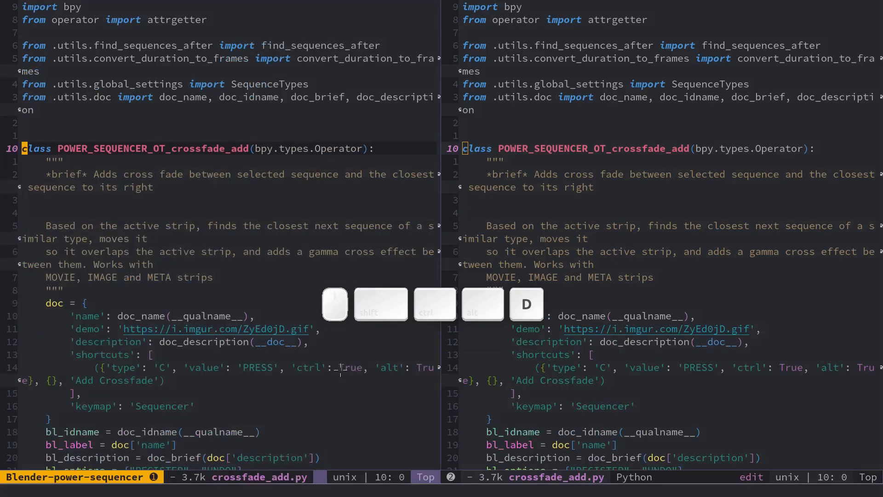
key("d")
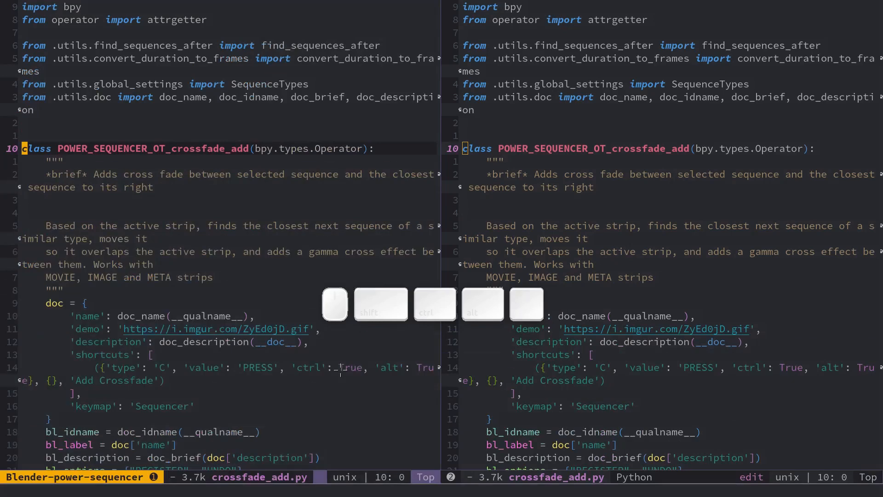
- Open deselect_handles_and_grab.py in the left window and move between its lines
key("j")
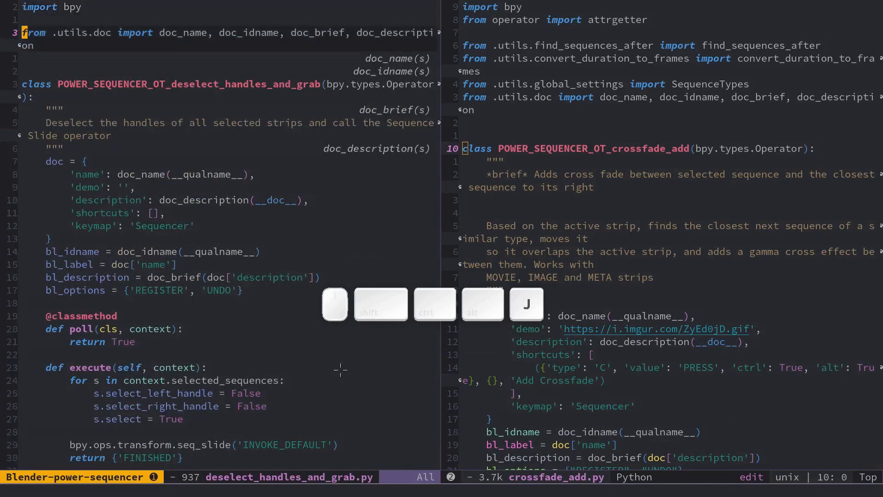
key("j")
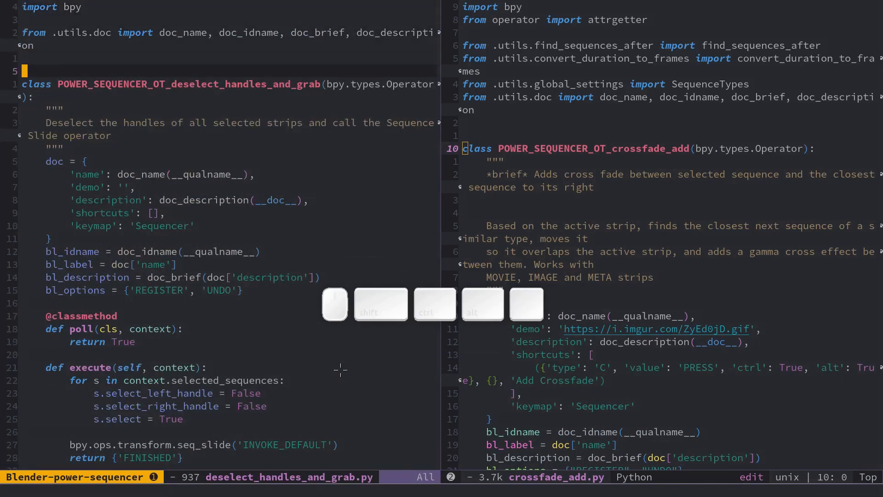
key("alt+1")
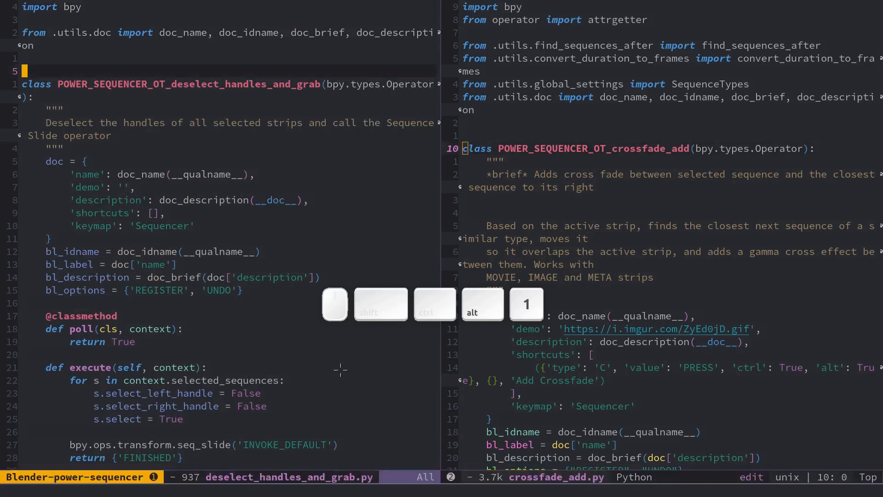
key("alt+1")
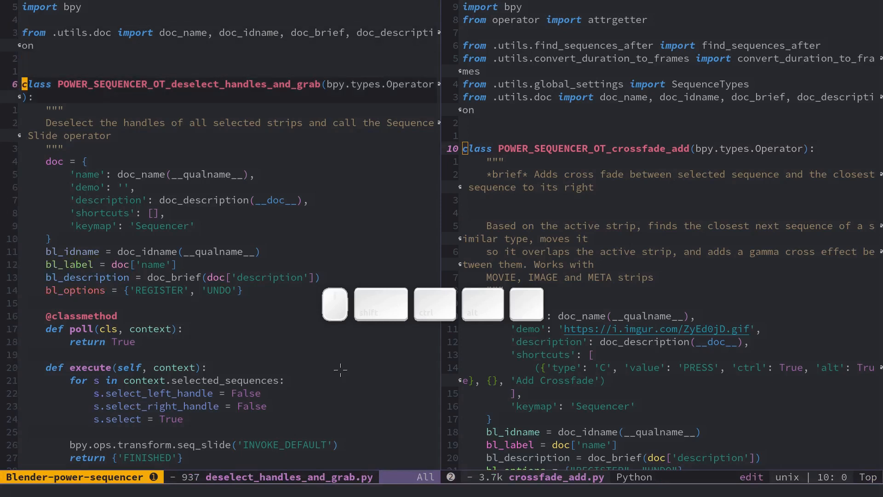
key("alt")
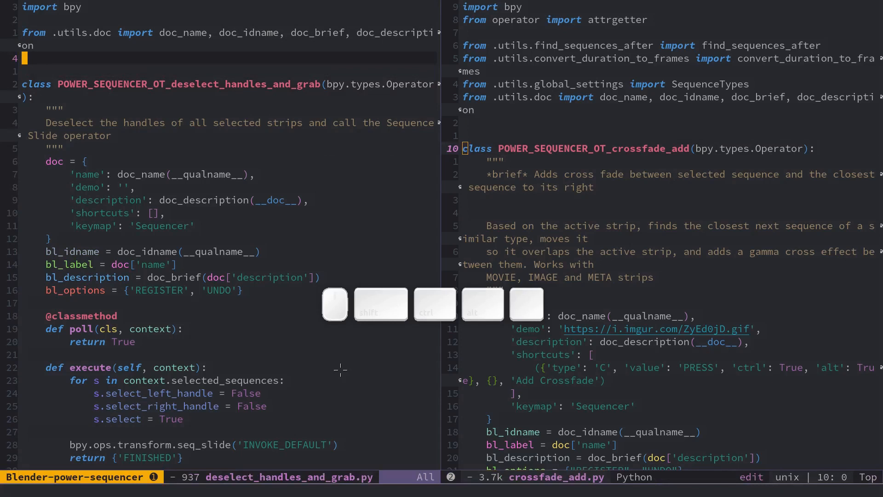
key("w")
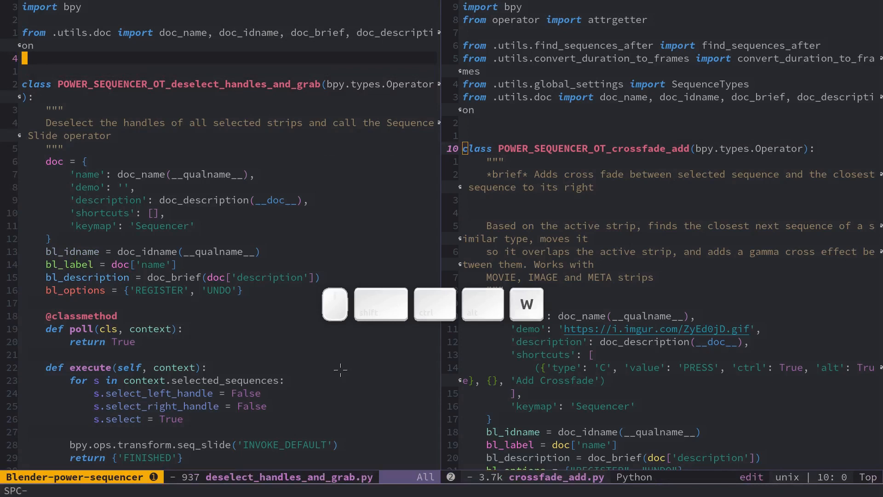
key("w")
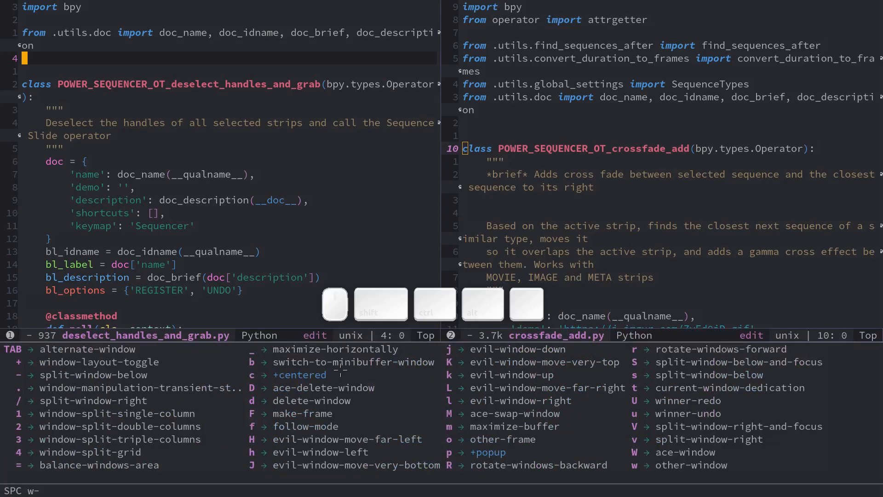
- Widen the deselect_handles_and_grab.py window so crossfade_add.py gets a narrower one
key(".")
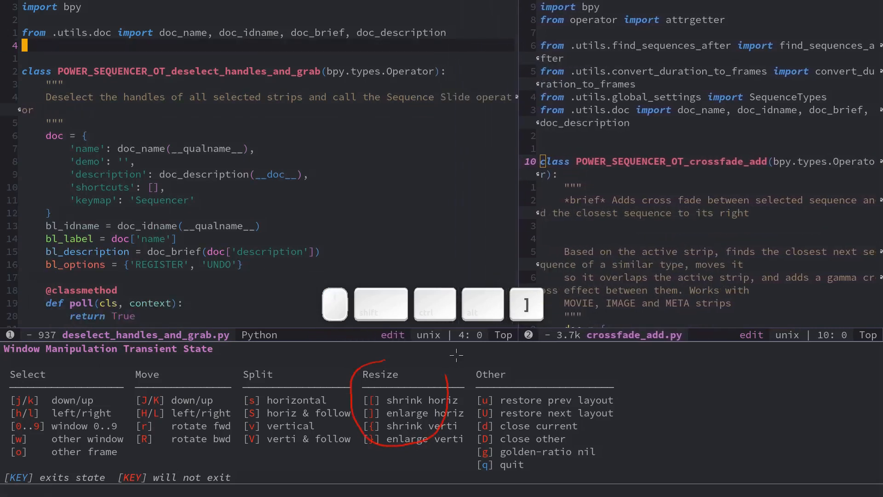
key("[")
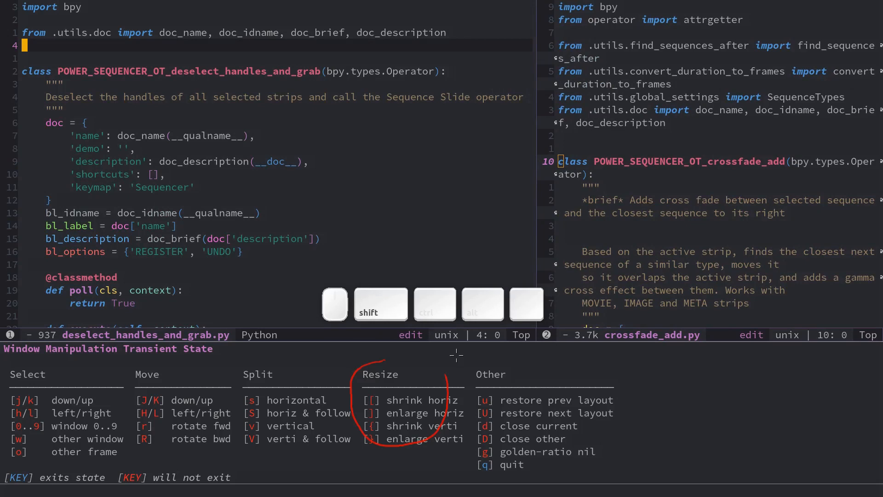
key("q")
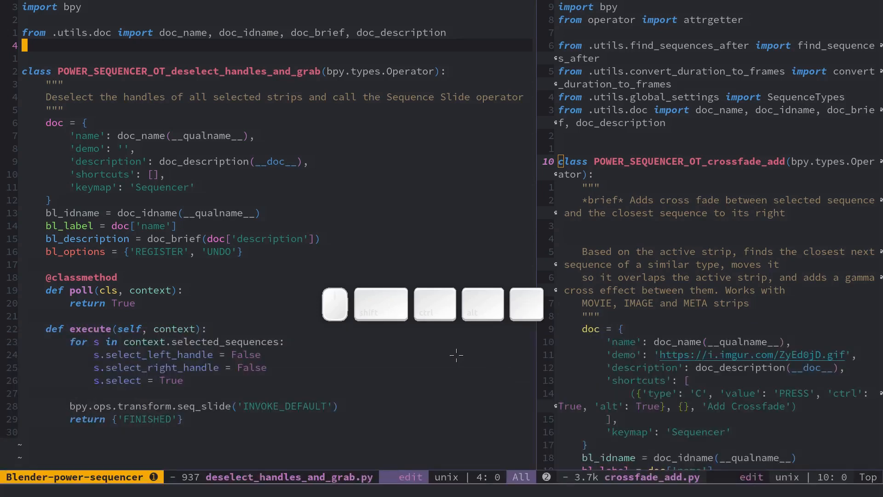
- Filter project layouts by 'org' and switch to the ~/Dropbox/org/ layout
key("L")
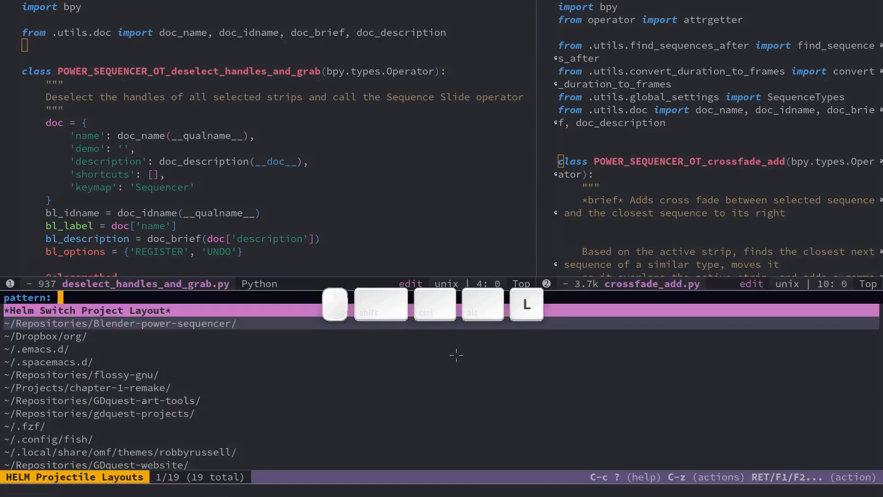
key("l")
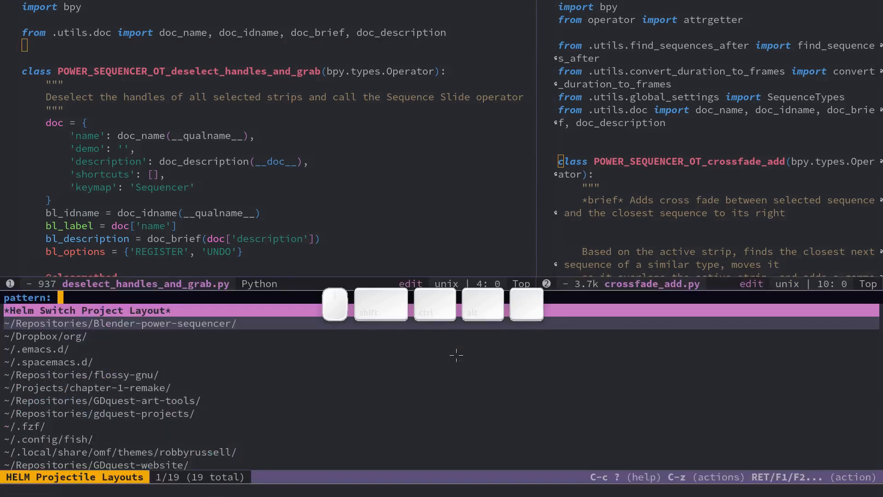
type("org")
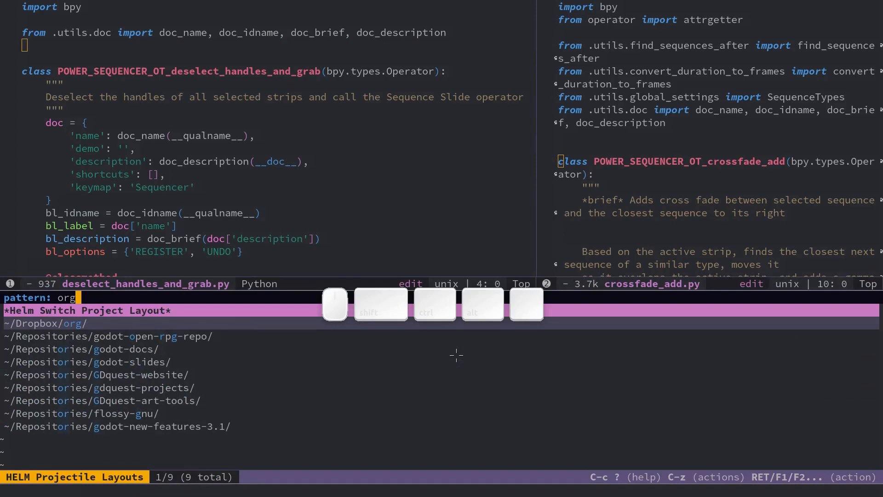
key("Return")
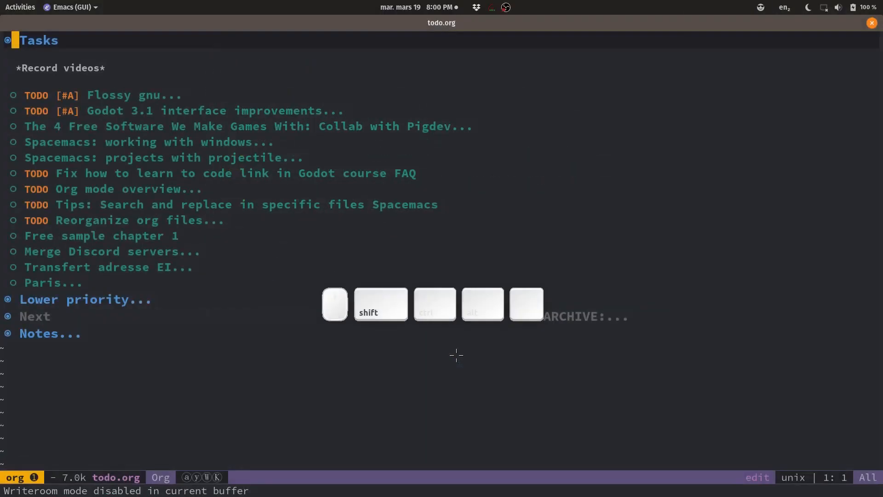
- Go fullscreen and show kickstarter.org in a second window beside todo.org
key("F11")
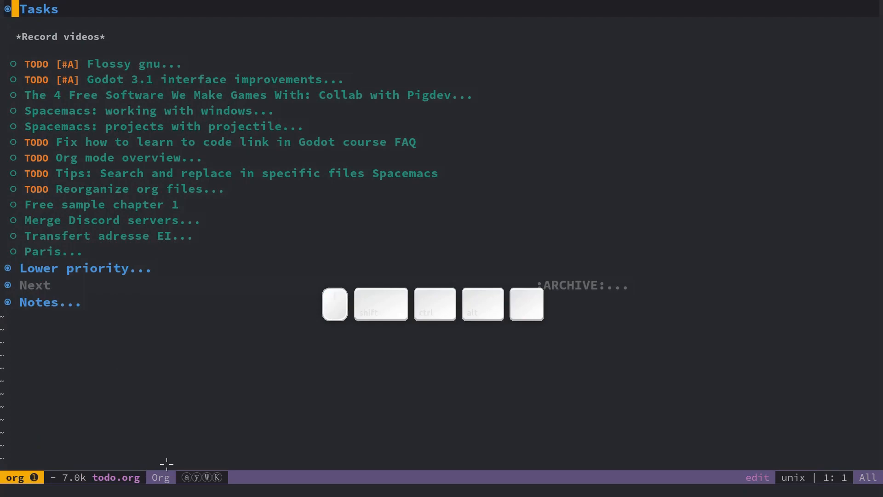
mouse_move(744, 196)
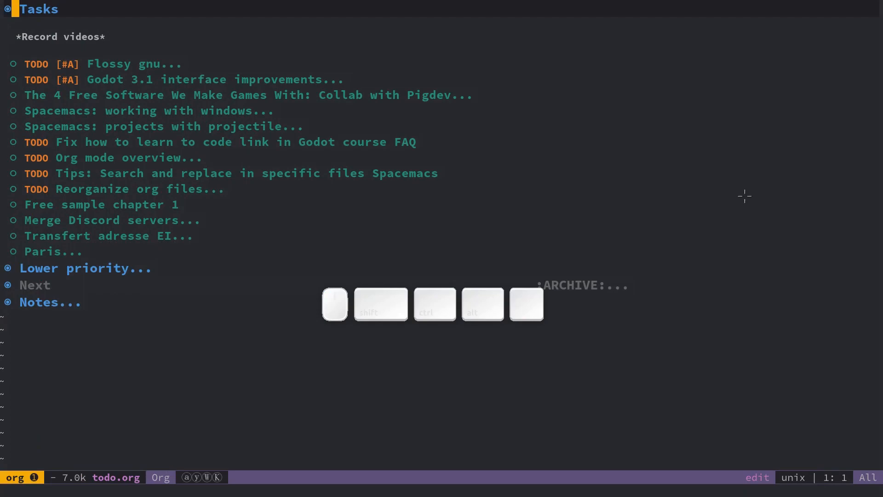
key("w")
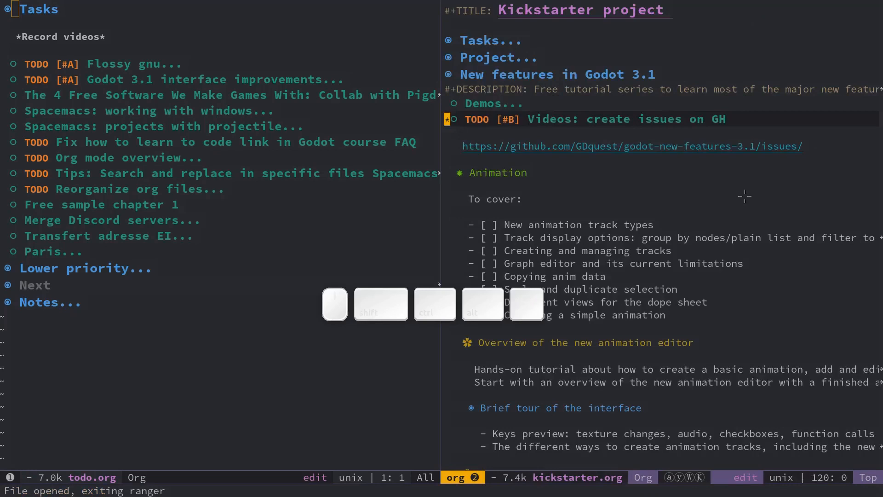
- Switch to the Blender-power-sequencer layout, toggle absolute line numbers, and reopen the layout picker
key("L")
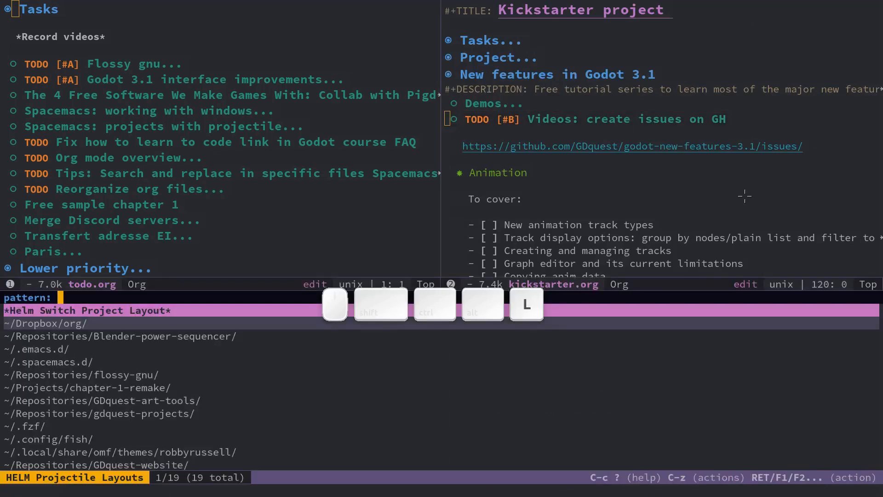
type("power")
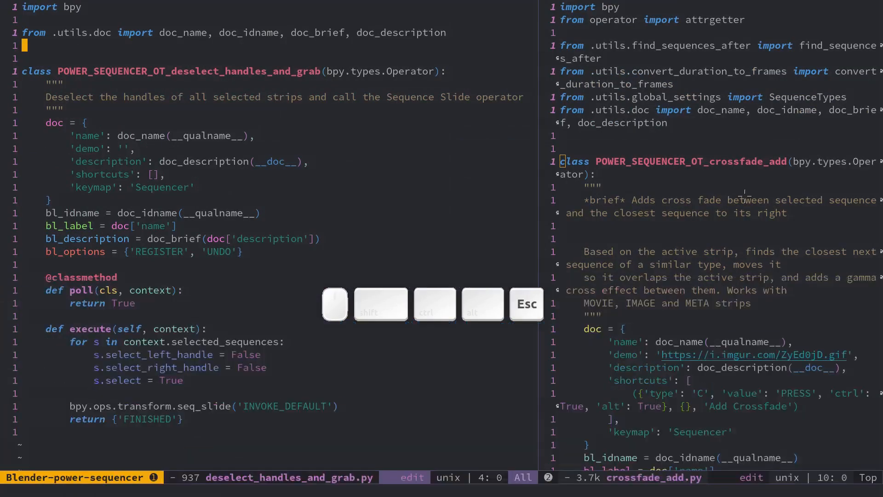
key("Escape")
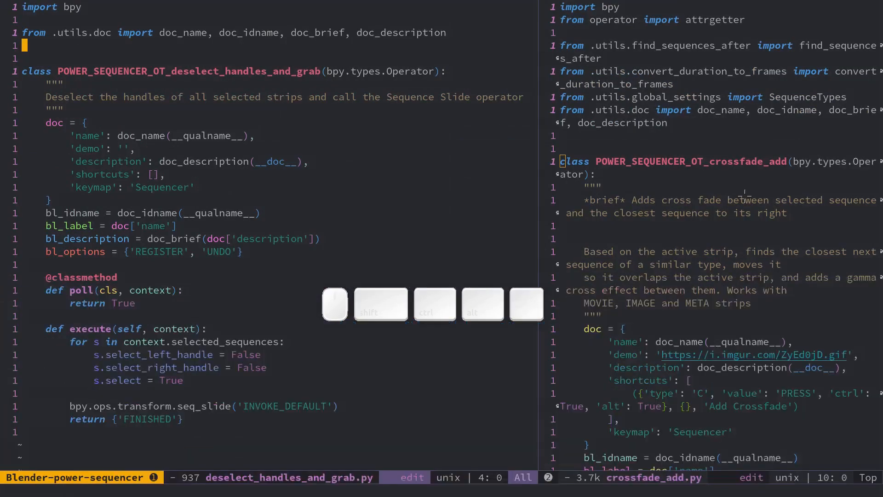
key("alt")
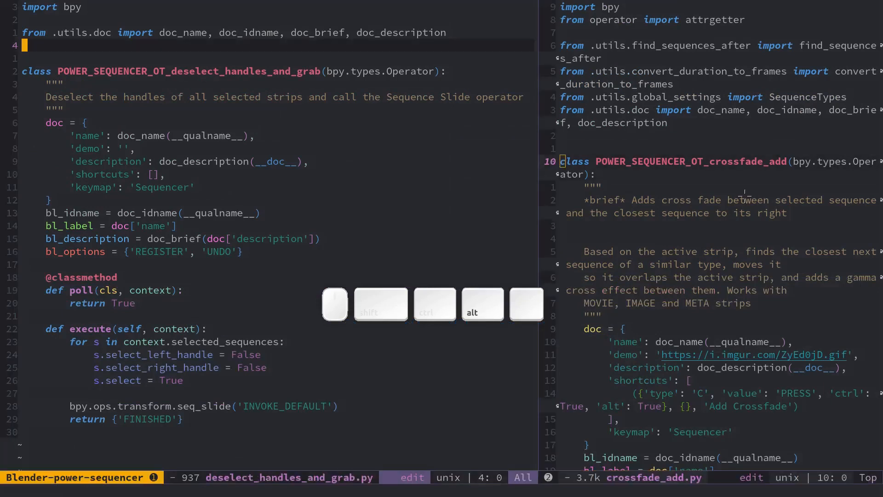
key("alt")
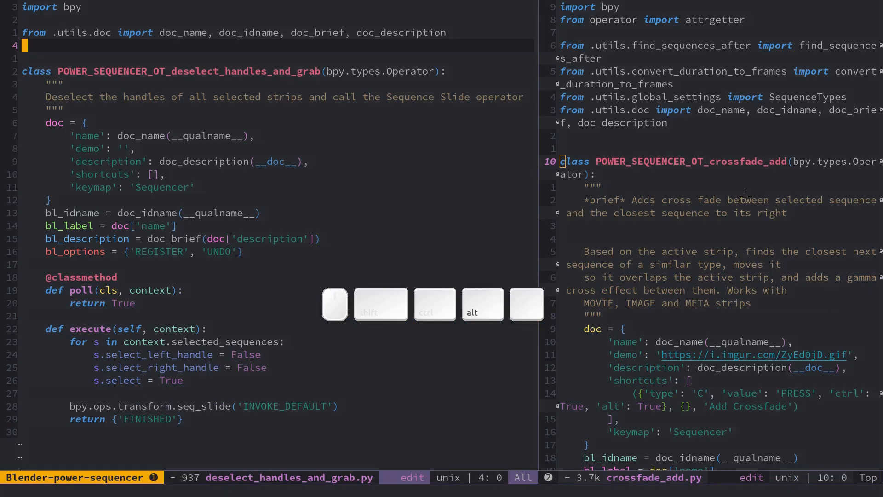
key("alt")
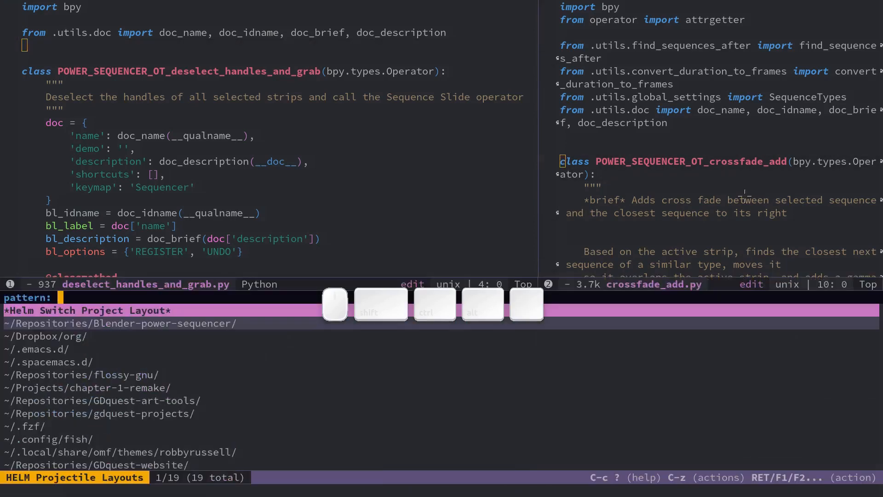
- Return briefly to the org layout, then bring up notes.org alone in its frame
key("Escape")
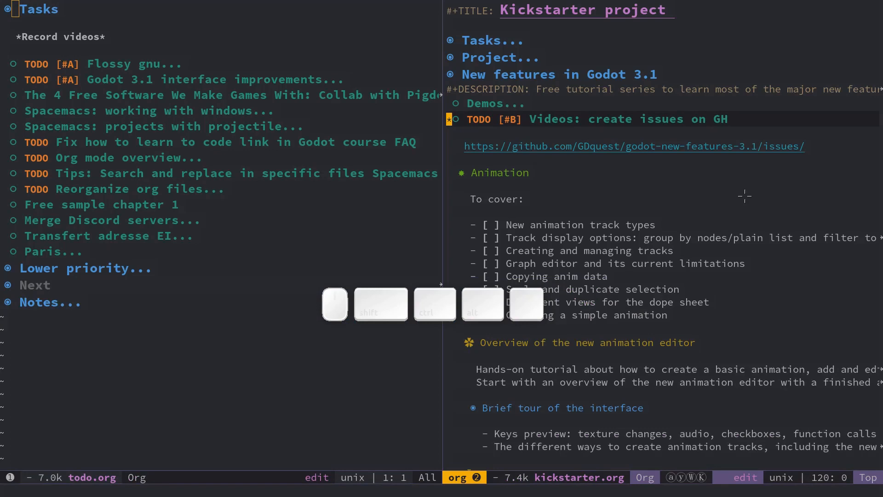
key("w")
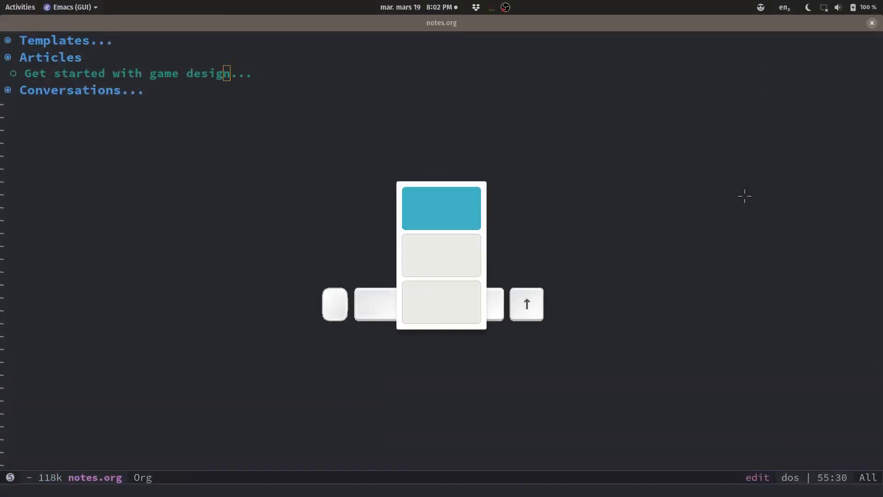
- Switch back to the frame showing todo.org and kickstarter.org side by side
key("F11")
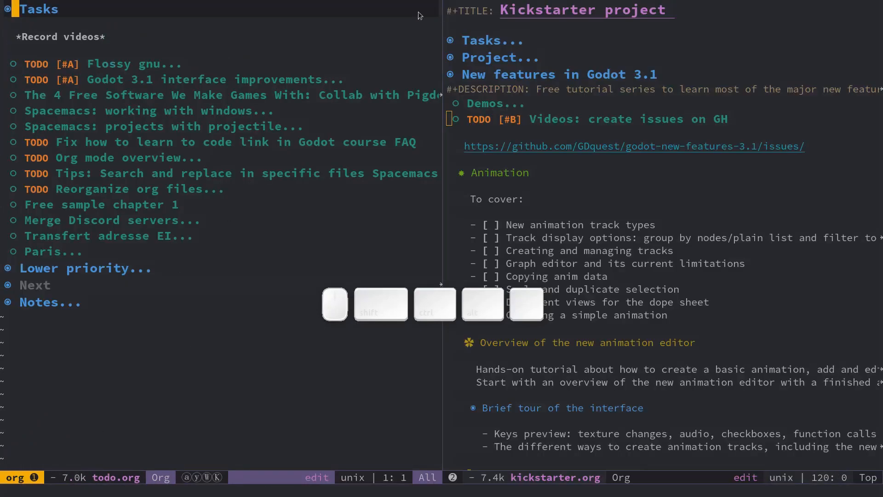
mouse_move(791, 210)
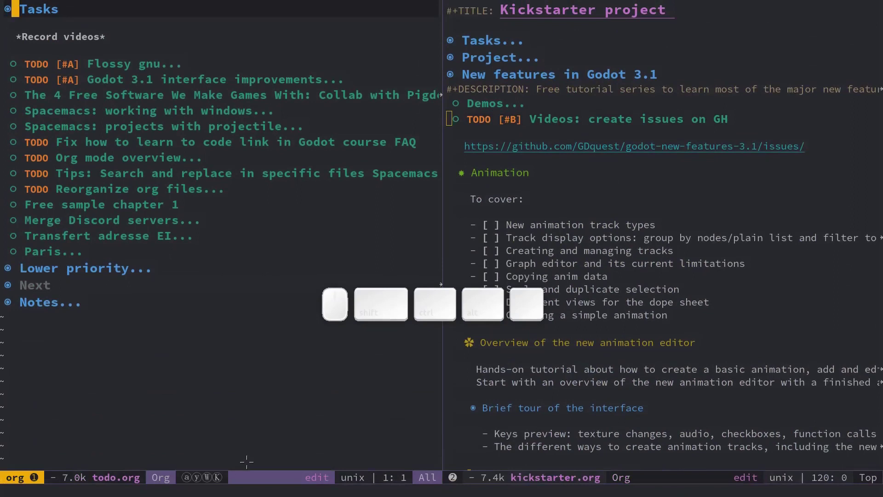
- Bring up the Layouts Transient State listing Default, org and Blender-power-sequencer layouts
key("F9")
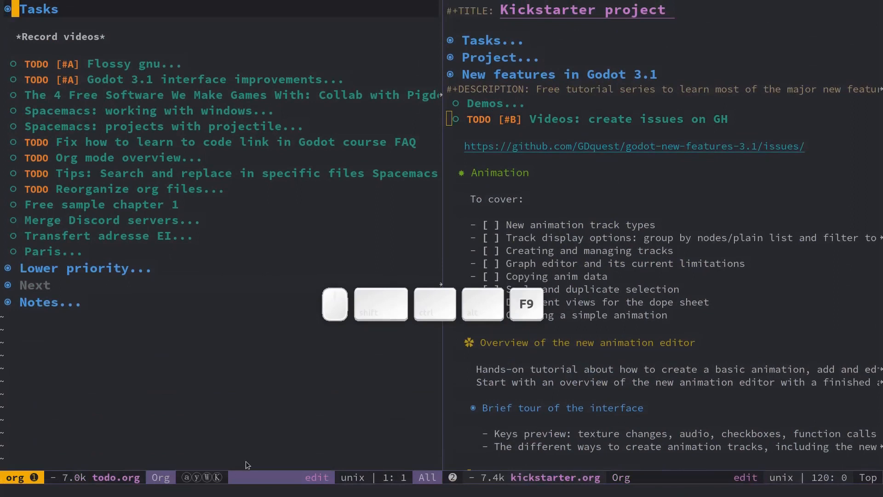
key("F9")
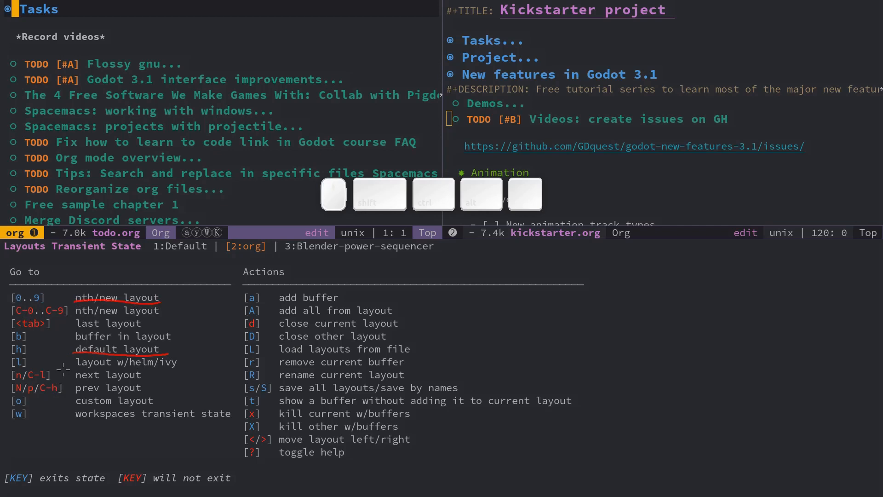
mouse_move(82, 383)
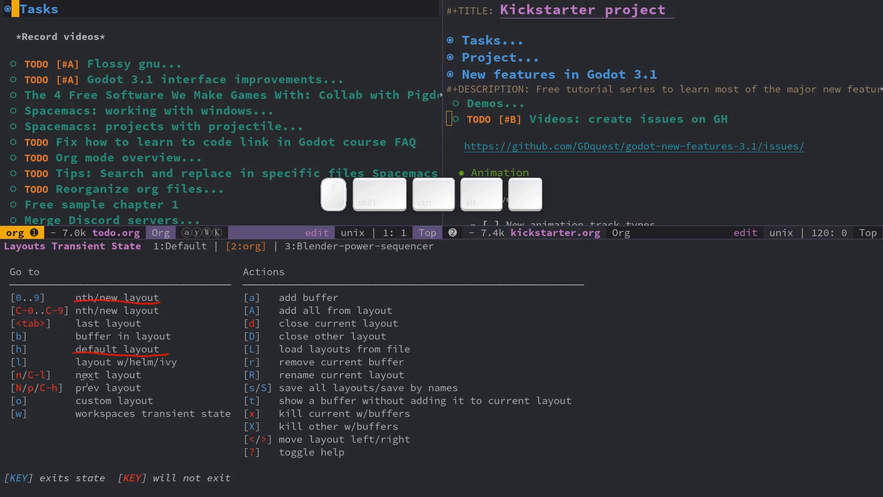
mouse_move(101, 387)
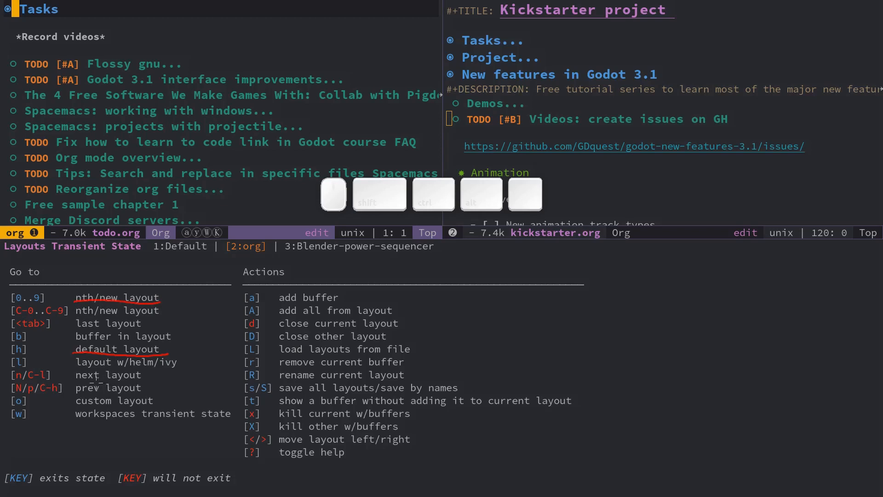
mouse_move(144, 374)
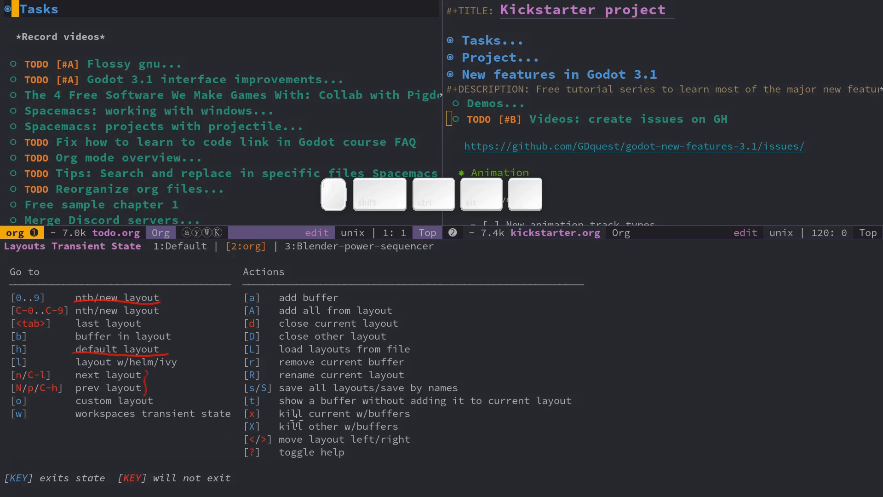
key("shift+F9")
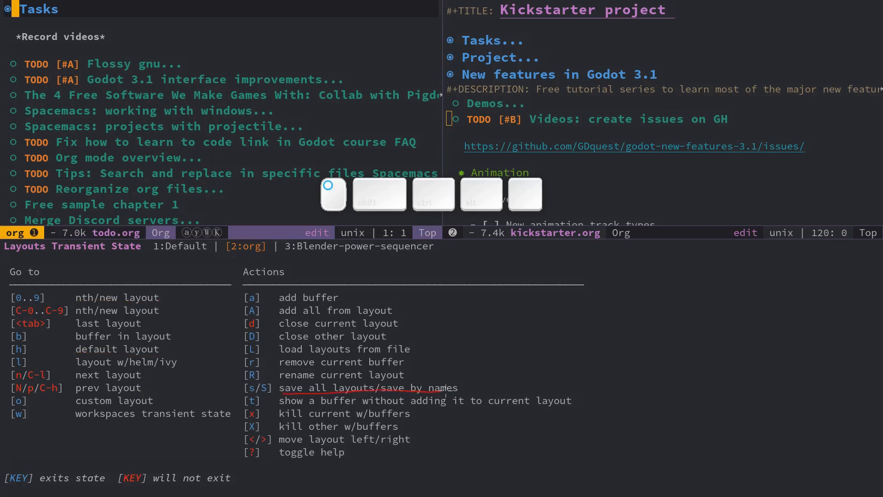
key("Escape")
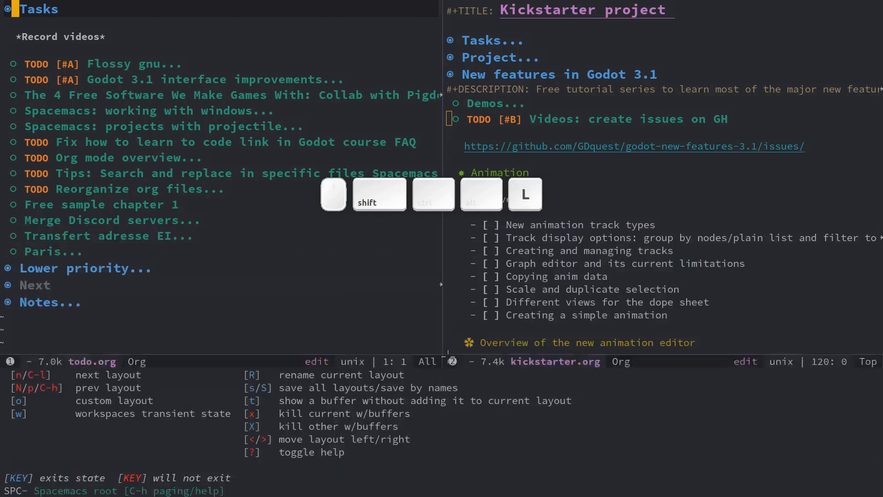
- Switch to the Default layout showing open-source.org, with the layouts menu still open
key("l")
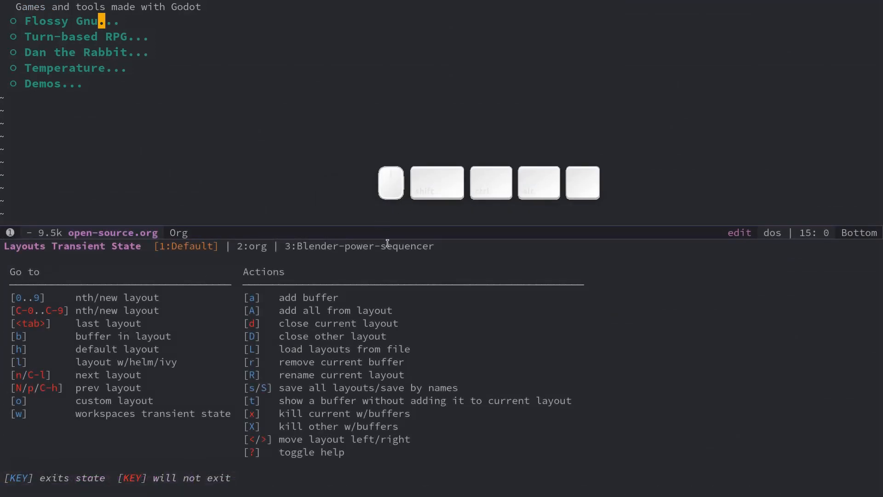
key("f9")
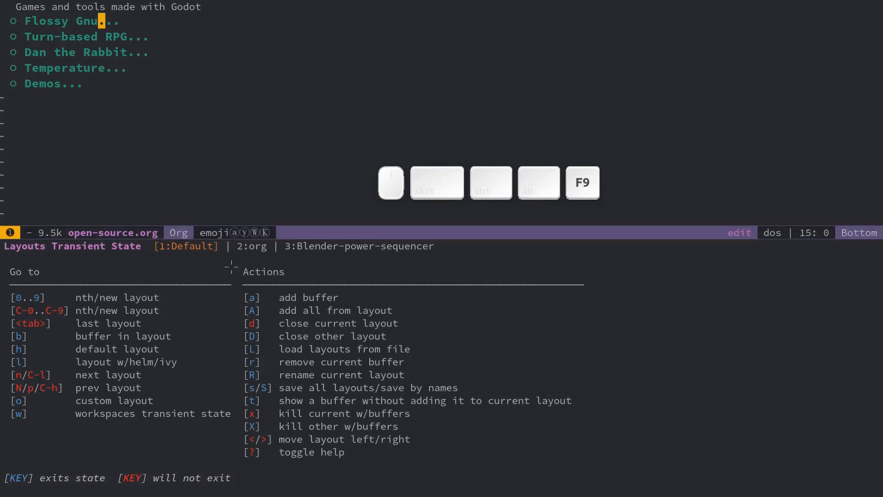
key("F9")
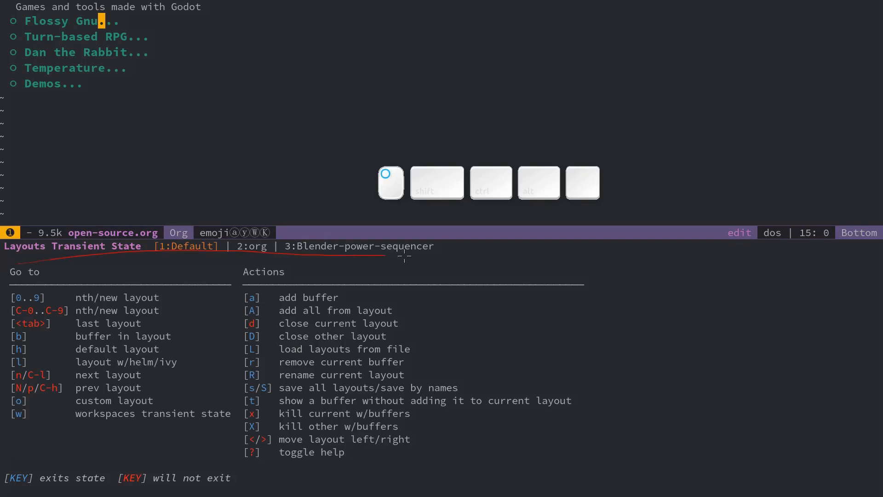
key("shift+F9")
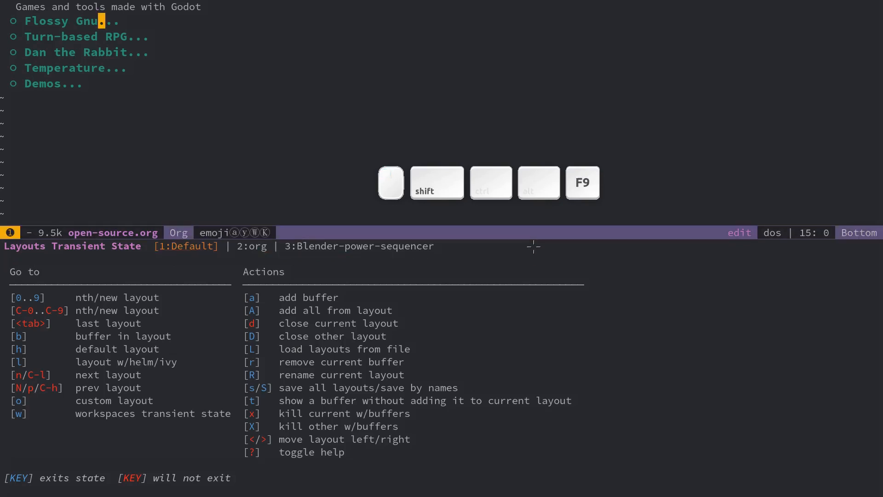